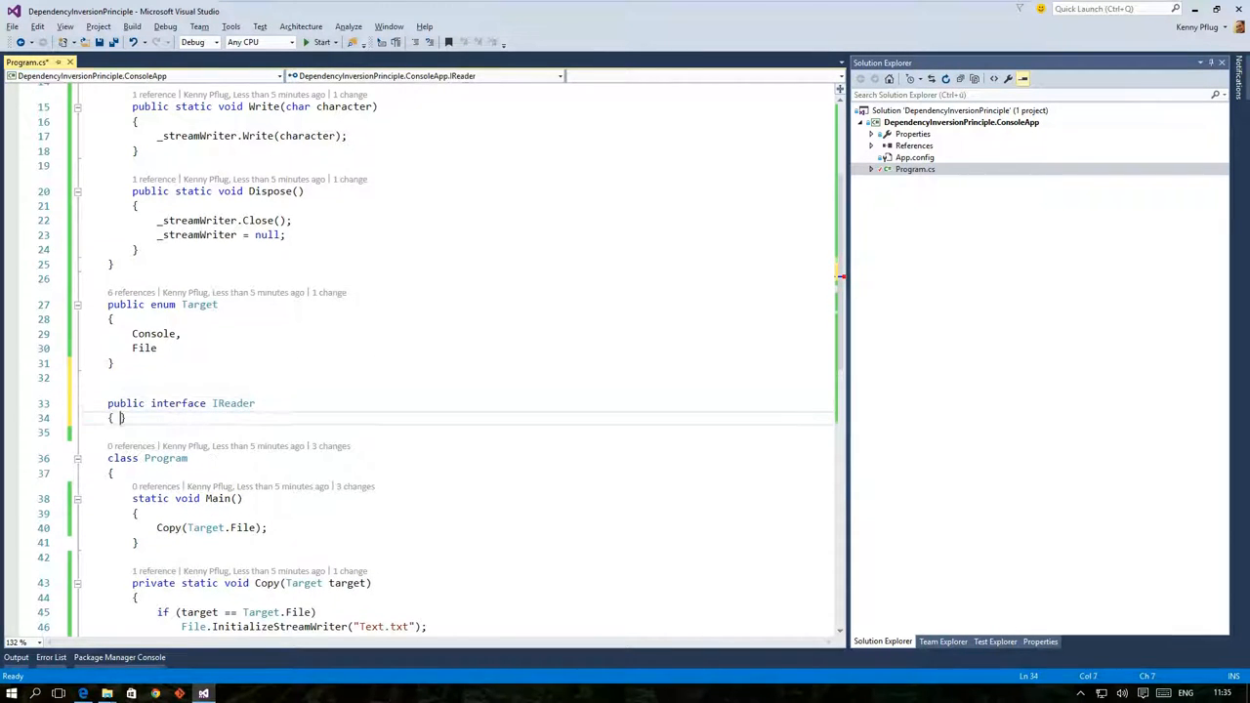
Declare IReader with ConsoleKeyInfo Read() and IWriter with void Write(char character) below the Target enum.
key(ctrl+s)
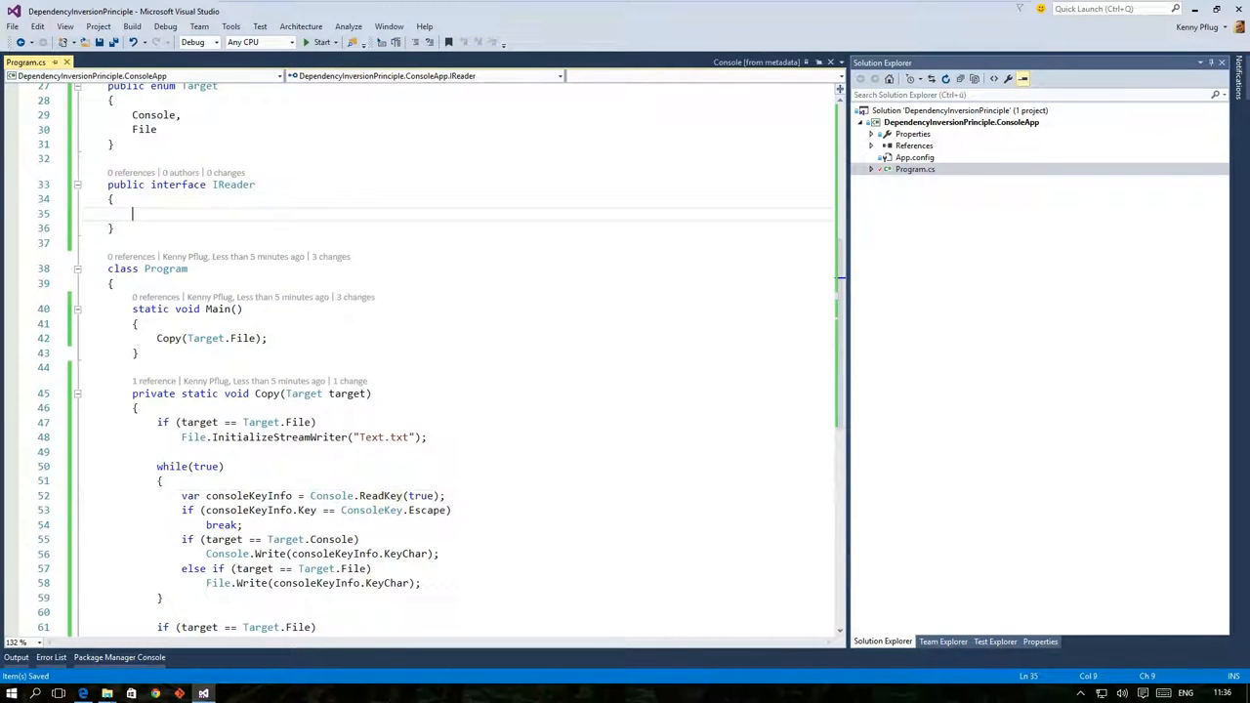
text(ConsoleKeyInfo Read();)
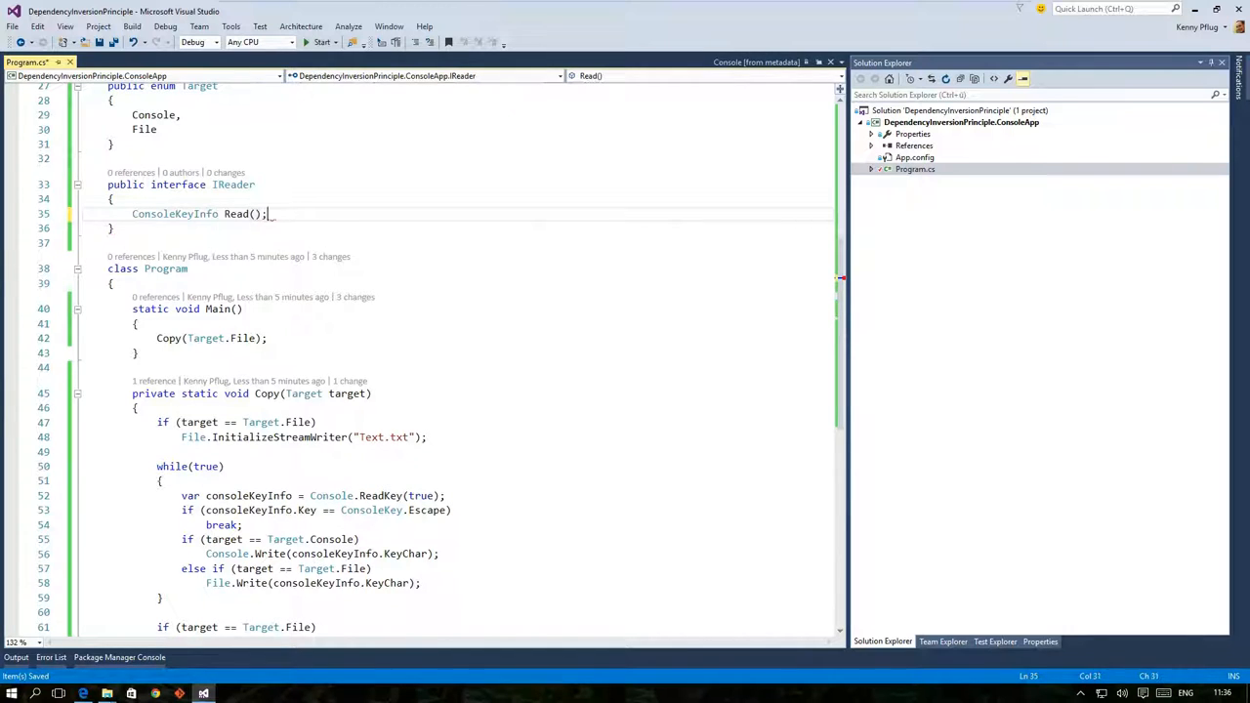
scroll(up, 3)
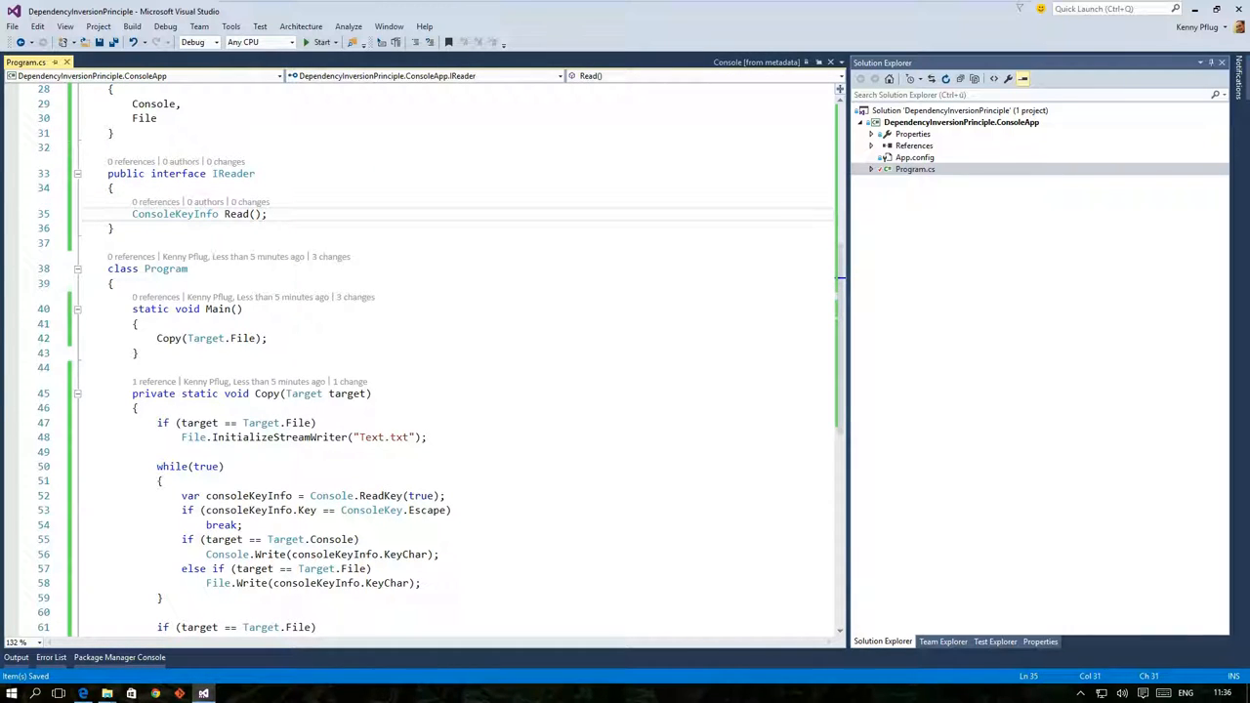
text(public interface IWriter)
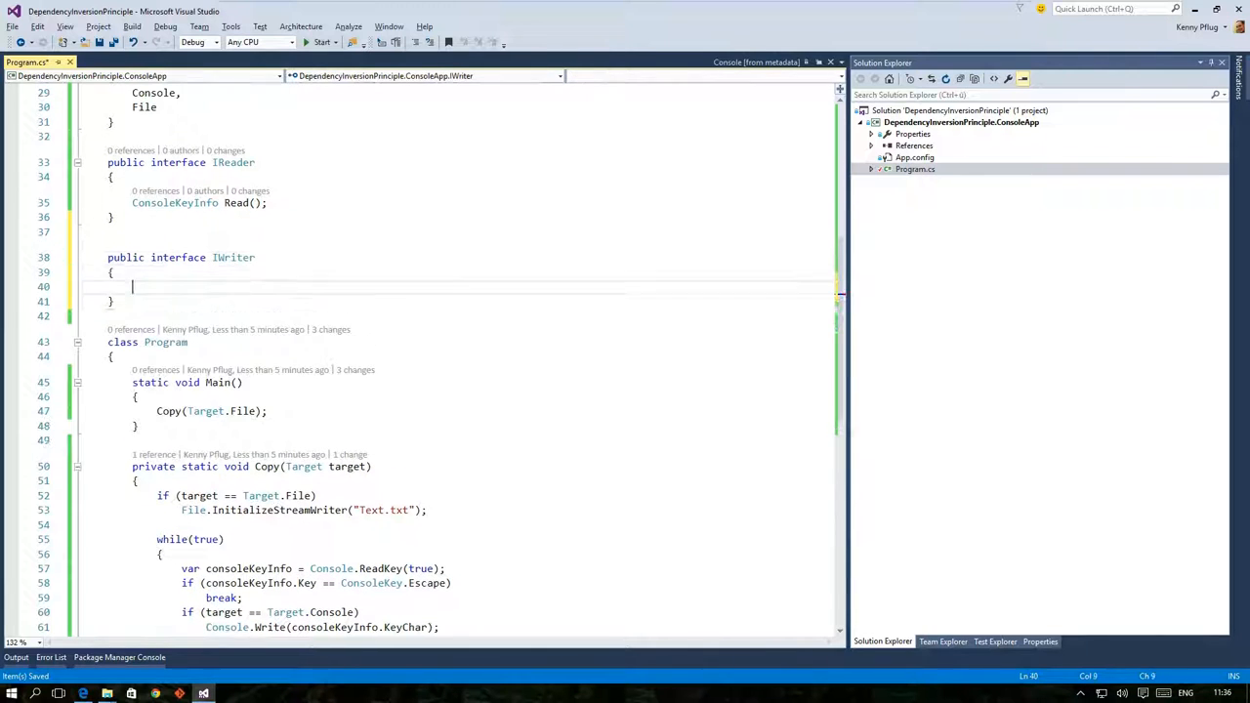
text(void Write(char c))
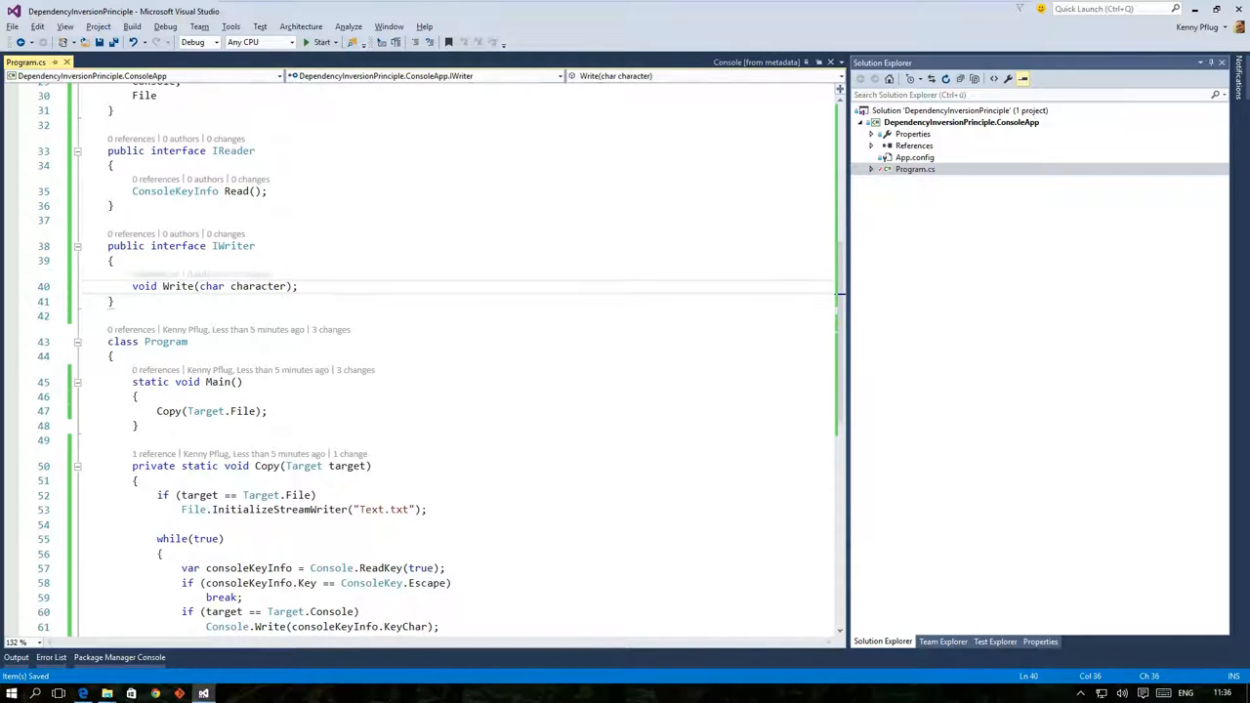
scroll(up, 3)
text(public )
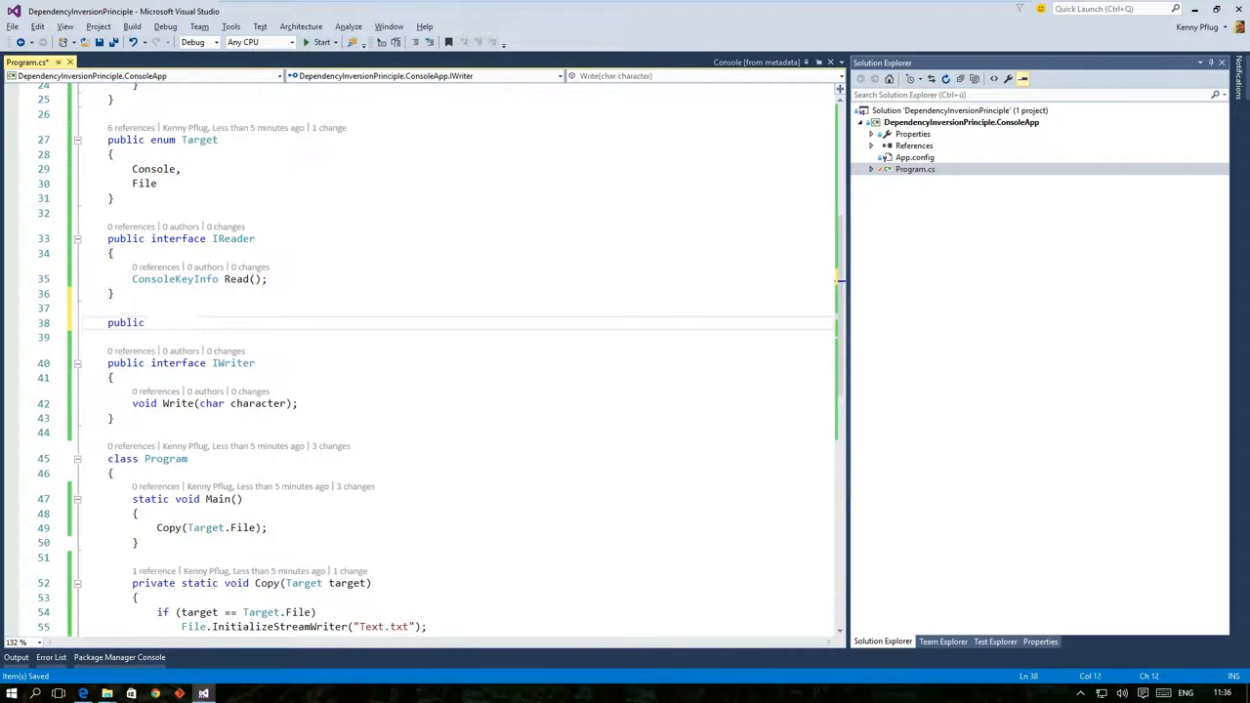
Add a ConsoleReader class implementing IReader whose Read returns Console.ReadKey(true).
text(class ConsoleReader : IReader)
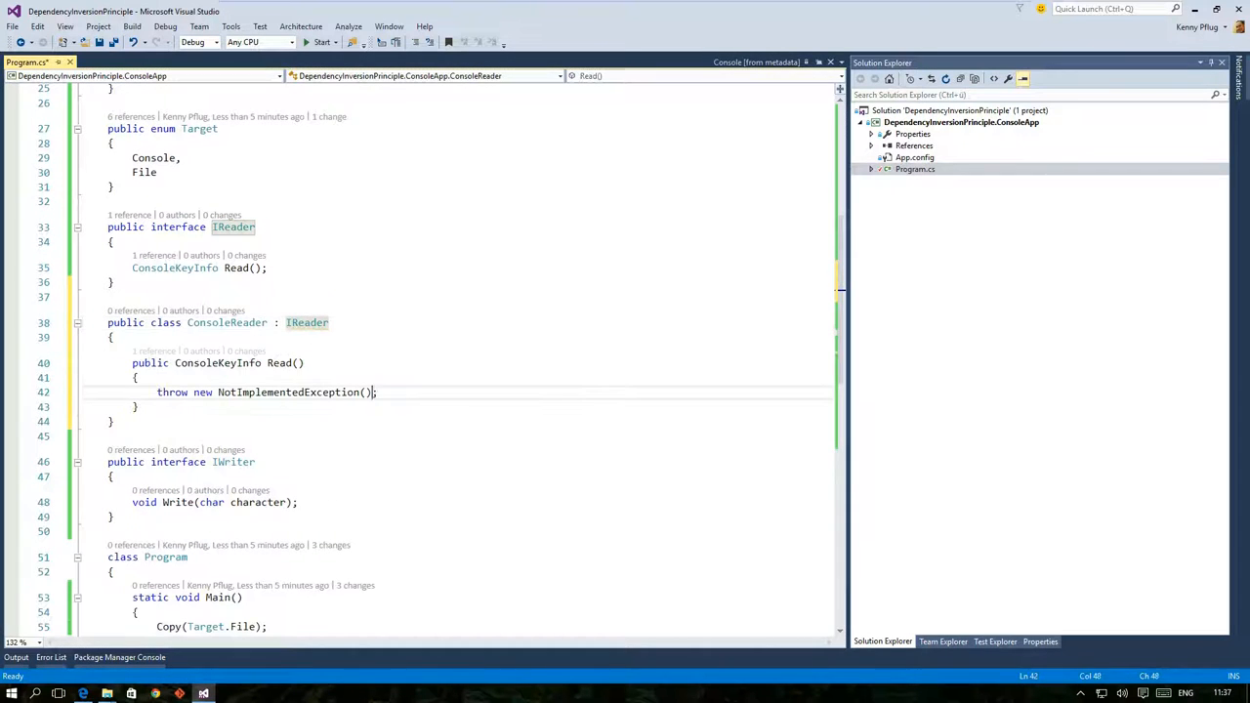
text(return Console.R)
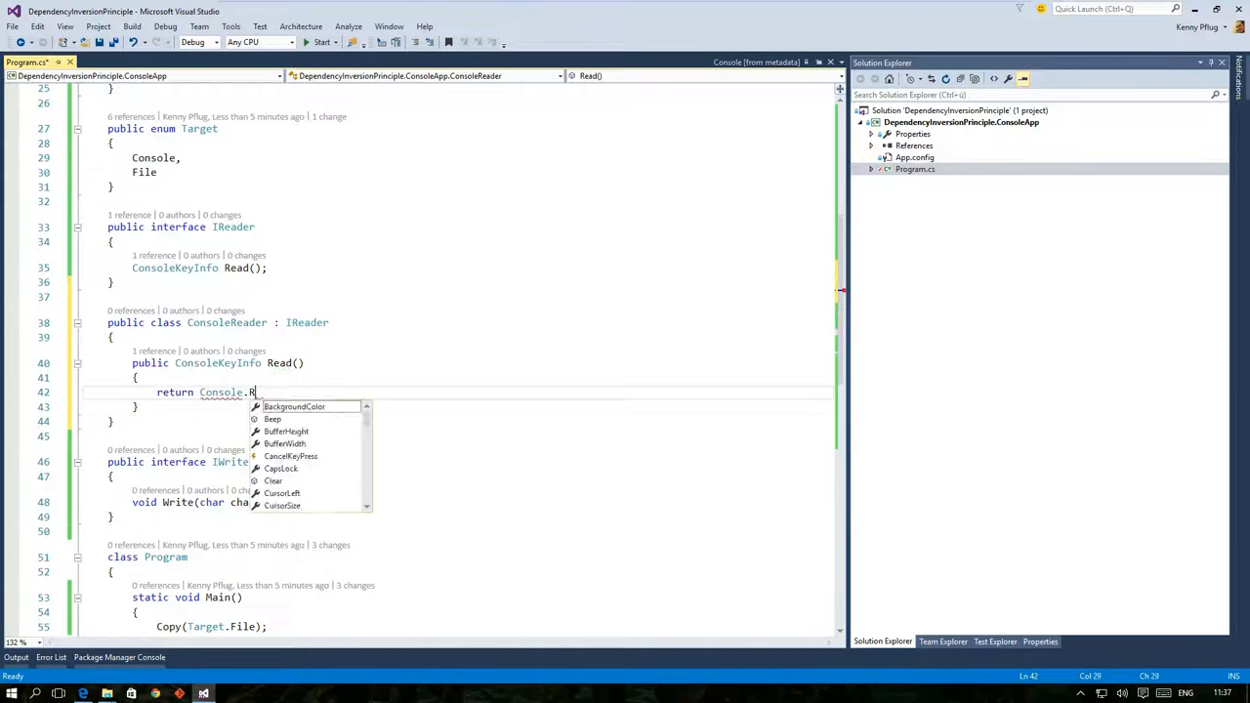
text(eadKey(true);)
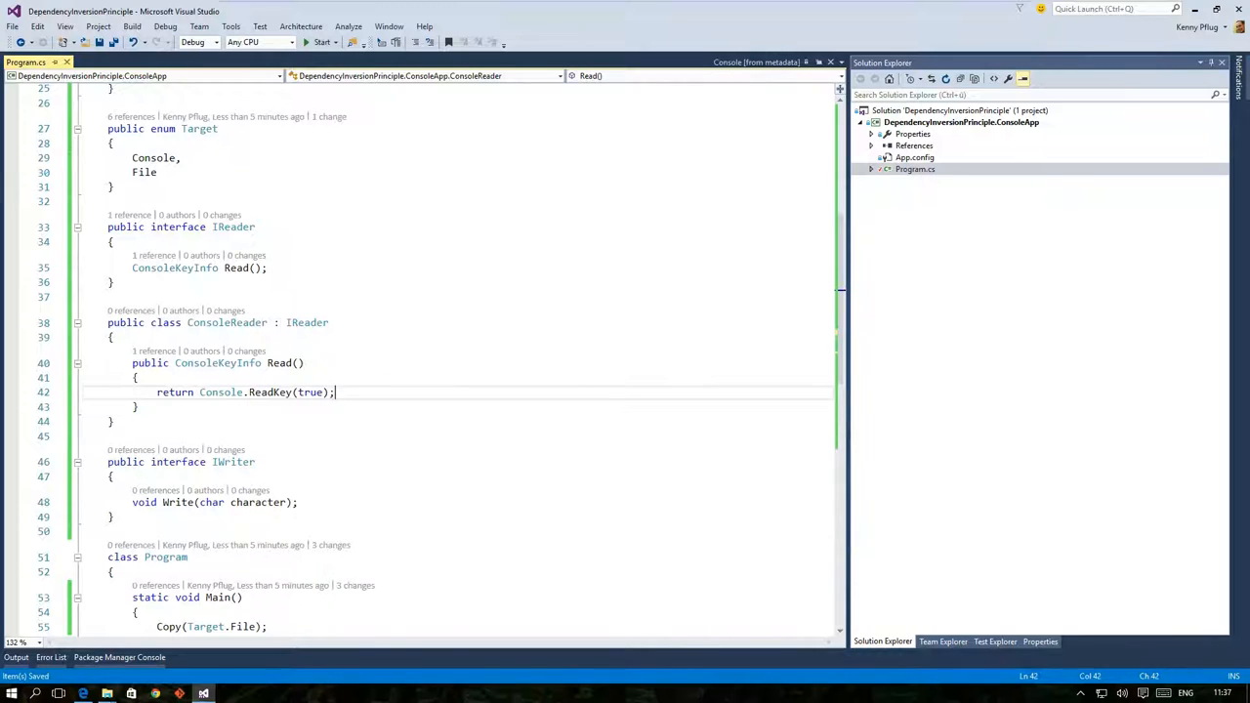
Add a ConsoleWriter implementing IWriter via Console.Write, and begin the FileWriter class body.
text(public class ConsoleWriter :)
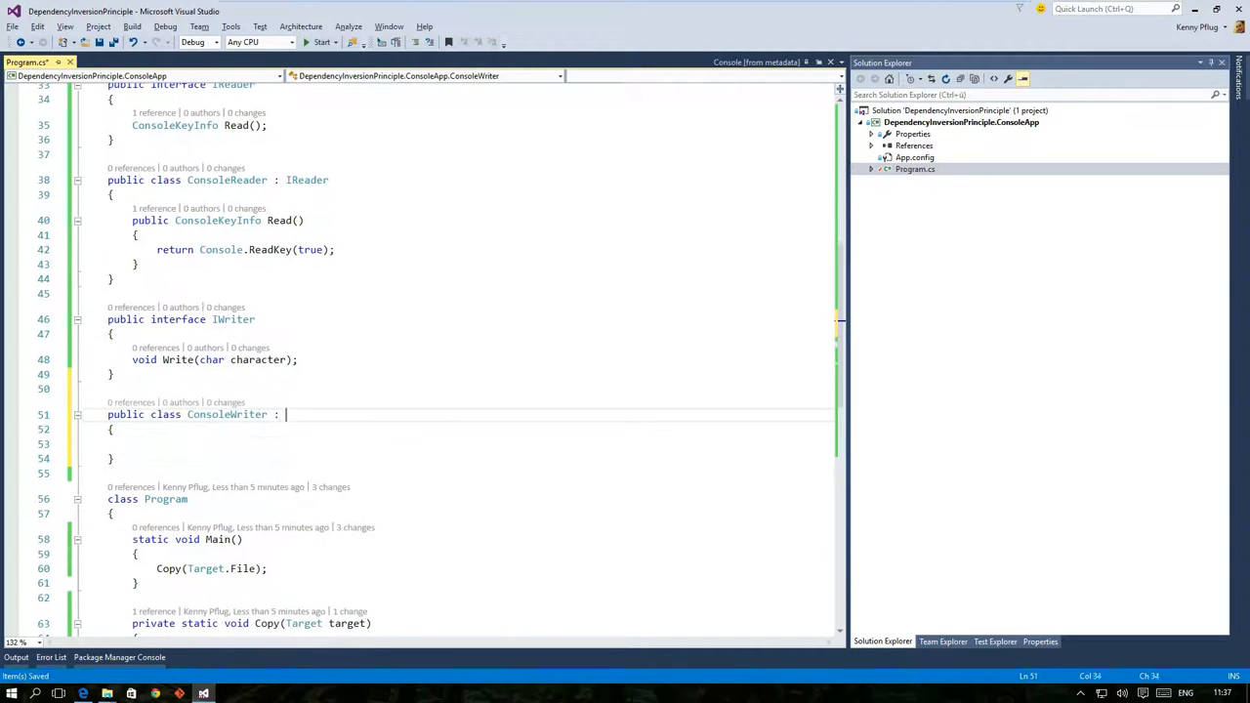
text(IWriter)
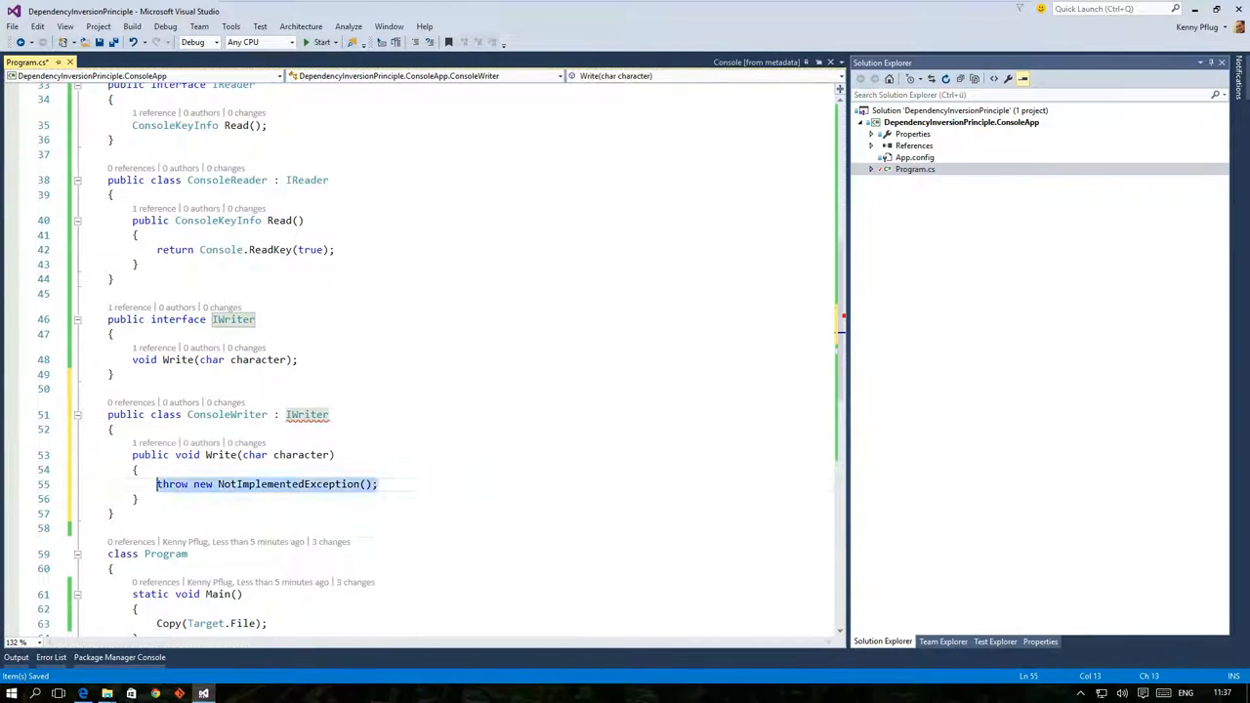
text(Console.Write(character);)
text(public class FileWriter : IWriter)
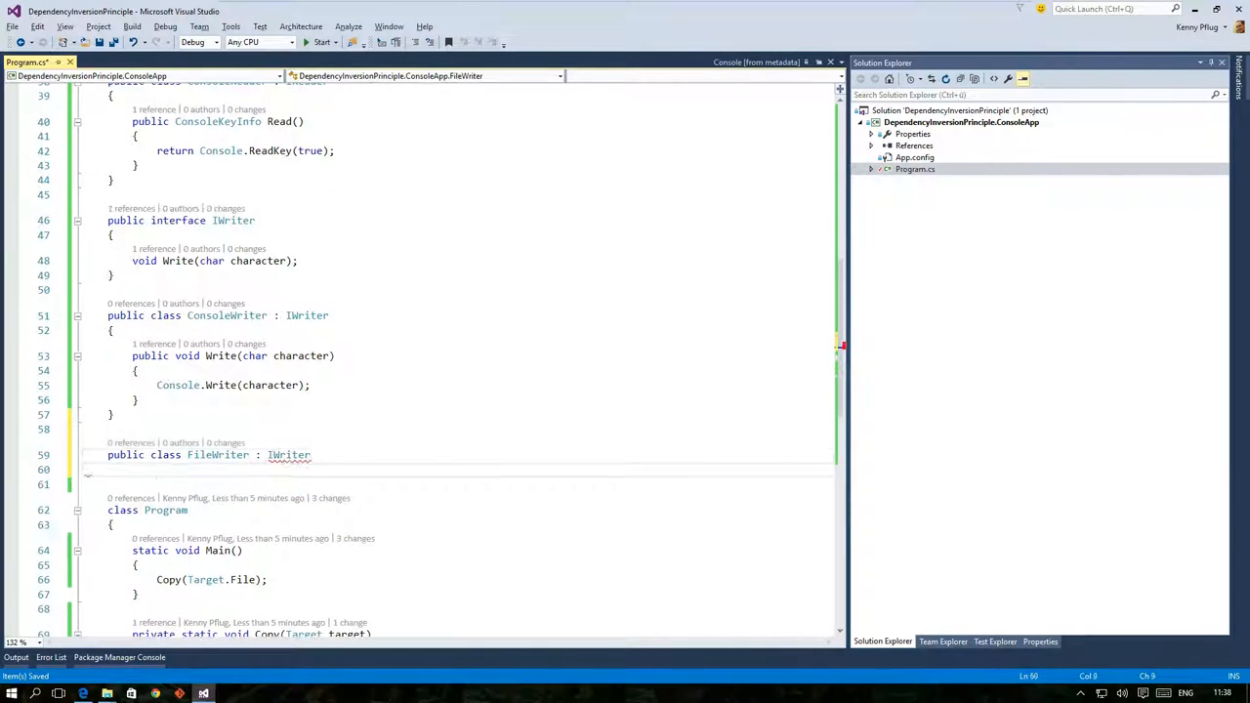
click(61, 366)
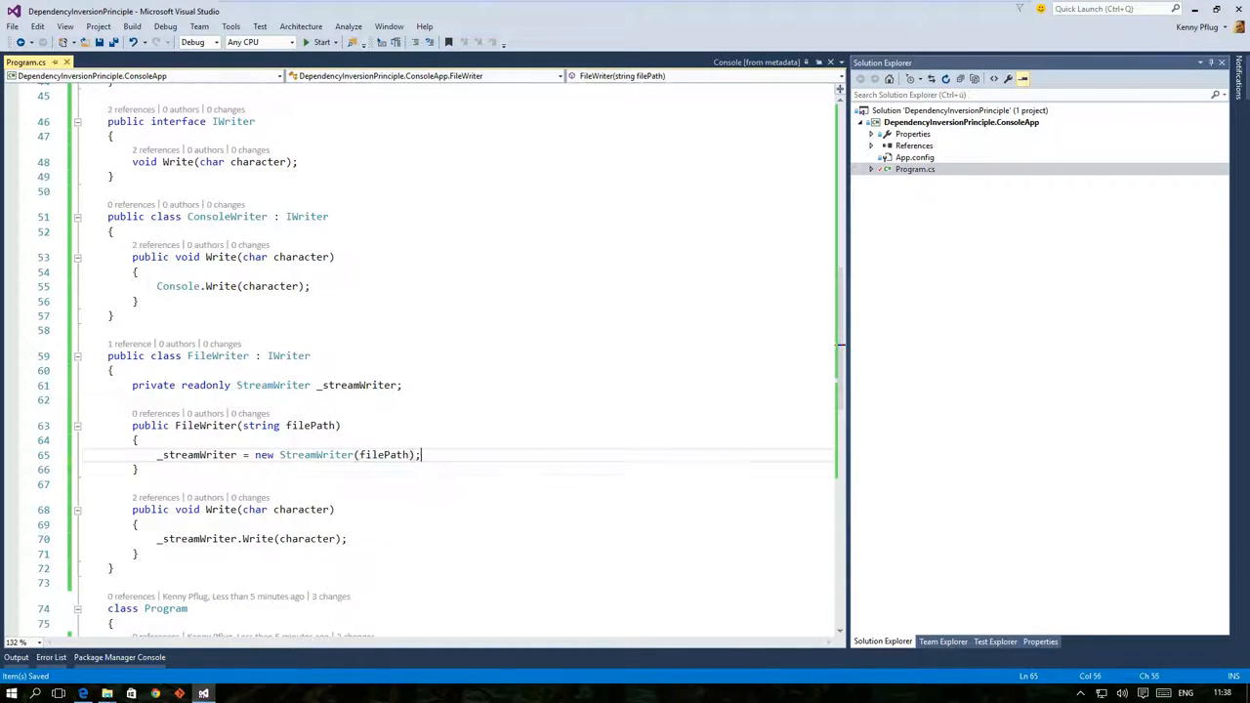
scroll(down, 3)
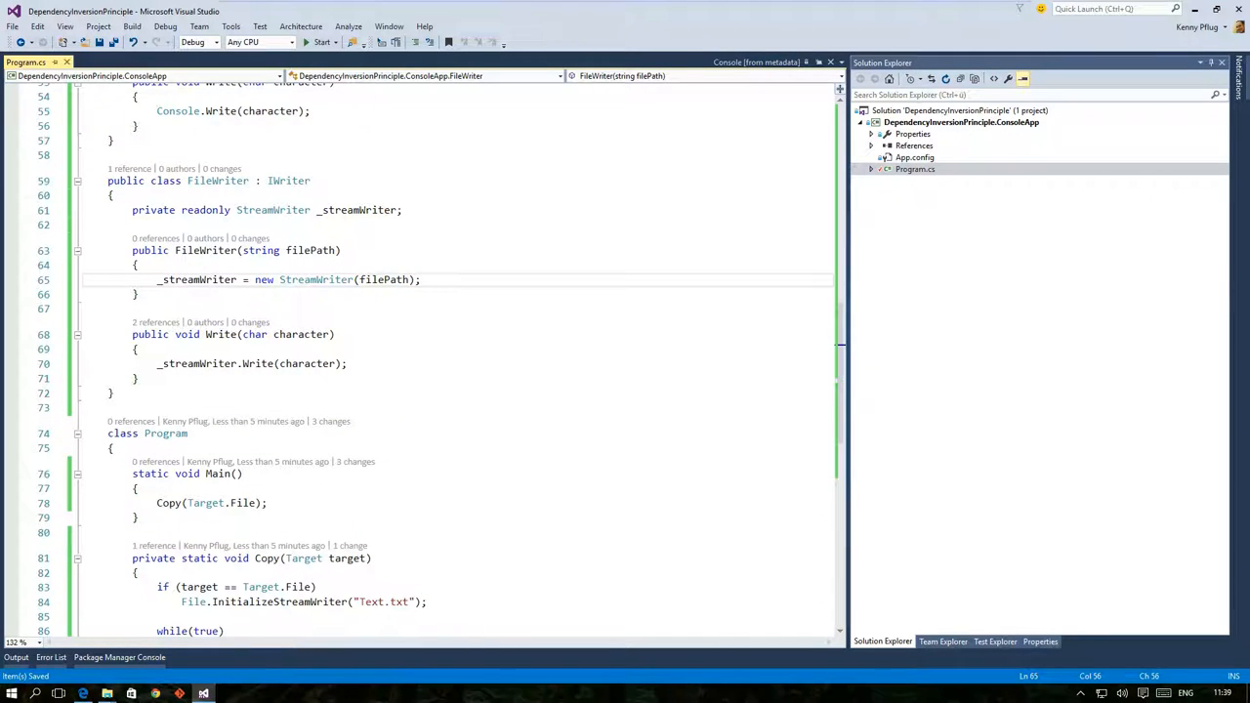
Switch Copy's loop to reader.Read() and writer.Write(), deleting the old file disposal check.
scroll(down, 3)
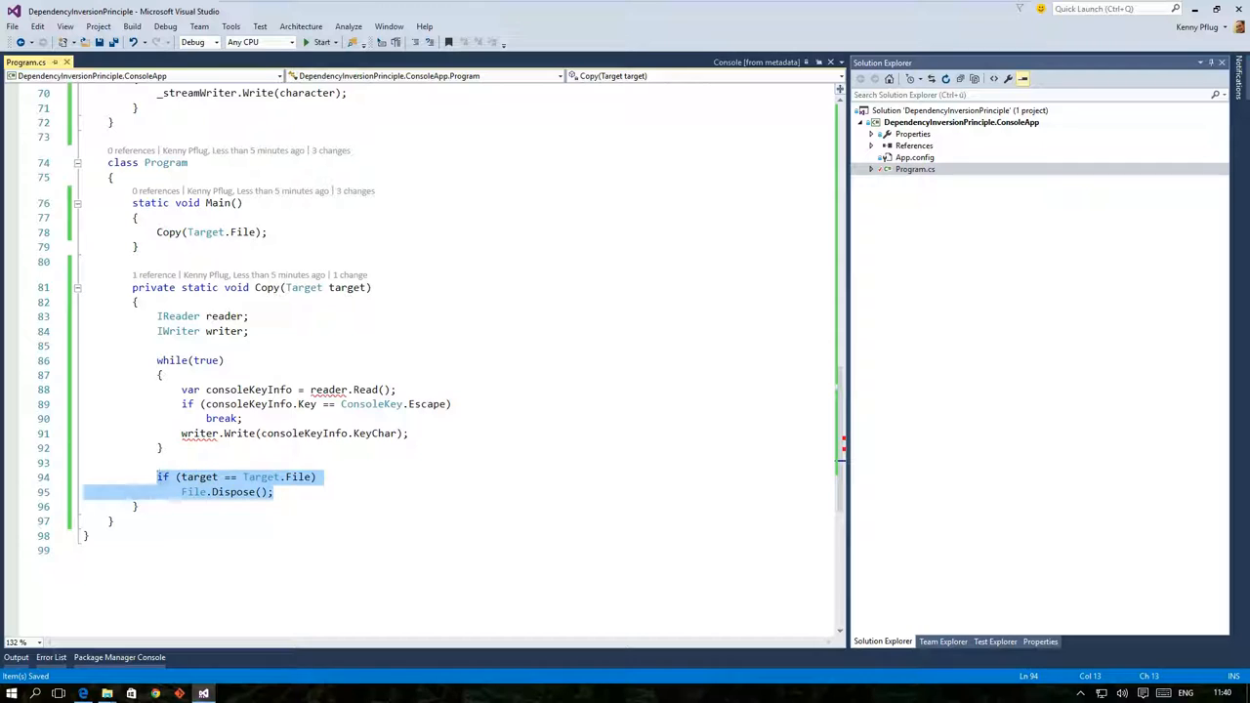
key(Delete)
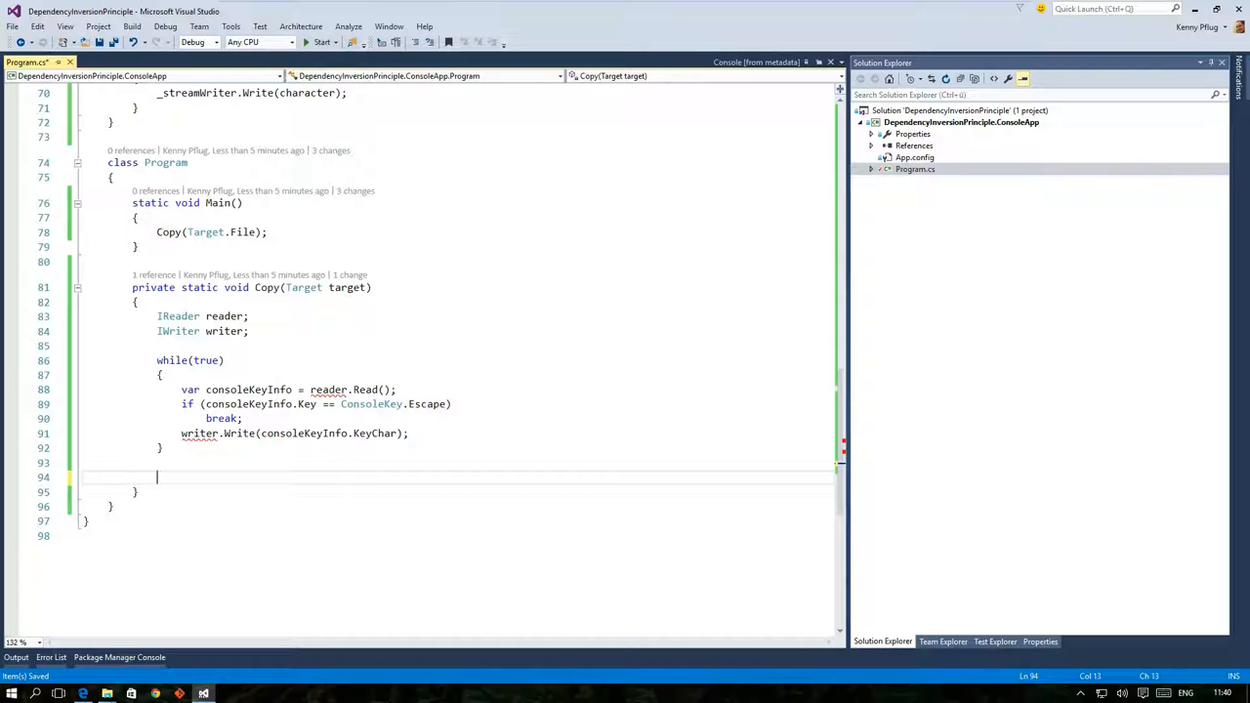
Assign new ConsoleReader() and new ConsoleWriter() in Copy, commented 'This is tight coupling -> lame'.
text(= n)
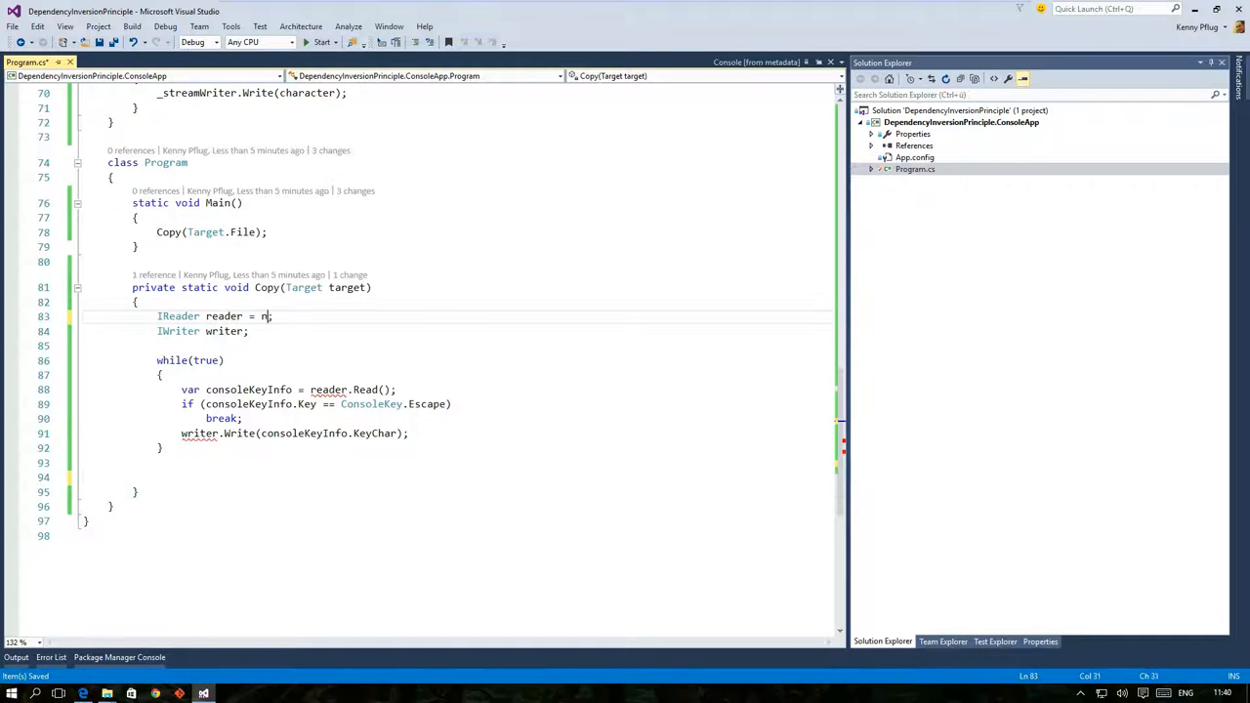
text(ew ConsoleReader();)
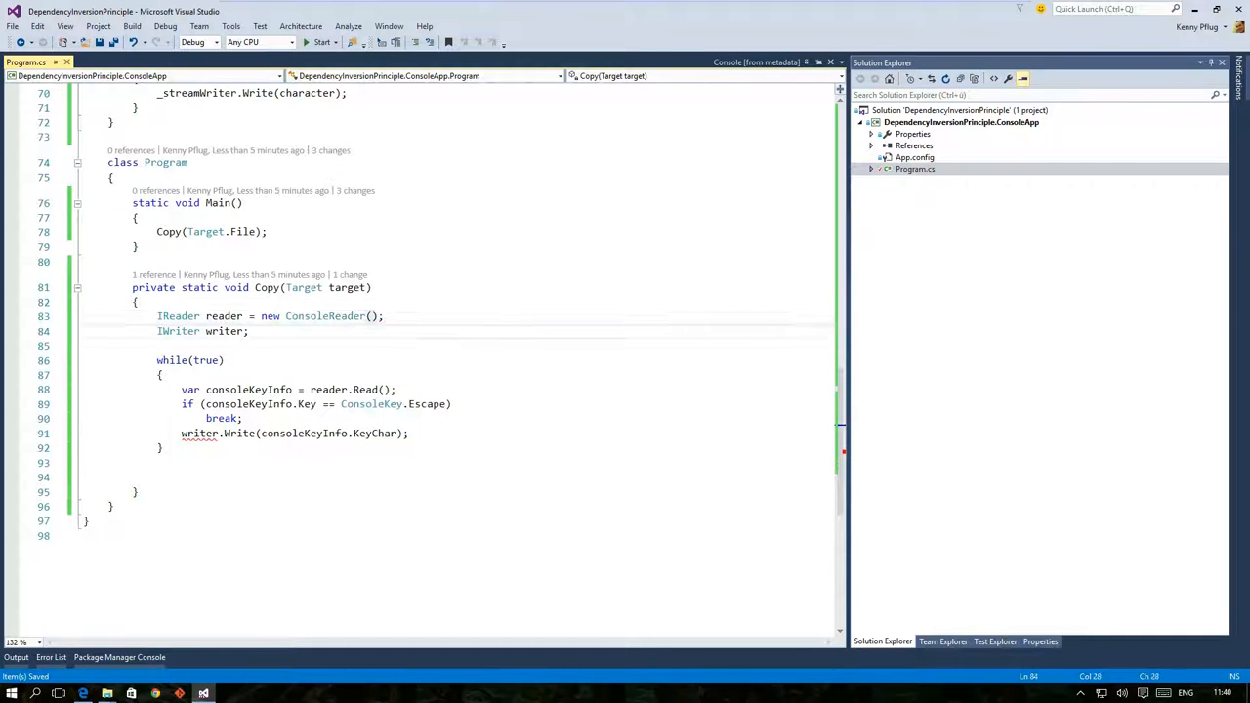
text(= new ConsoleWriter();)
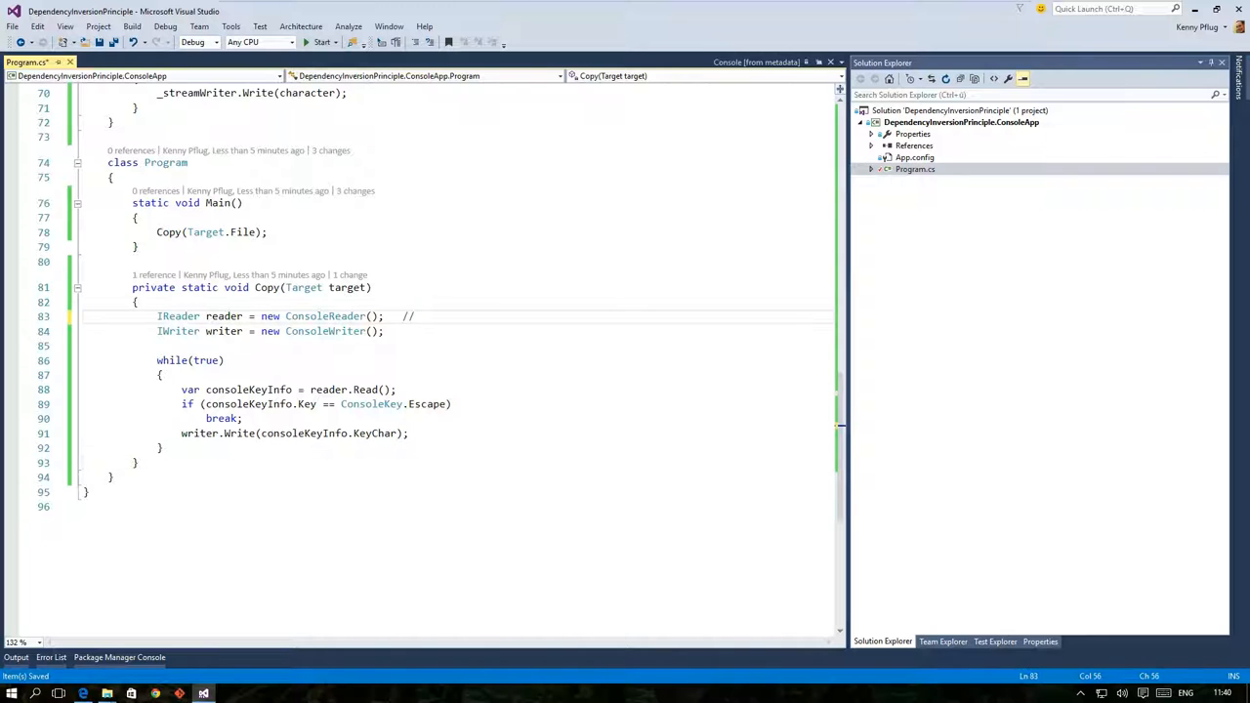
text(This is tight)
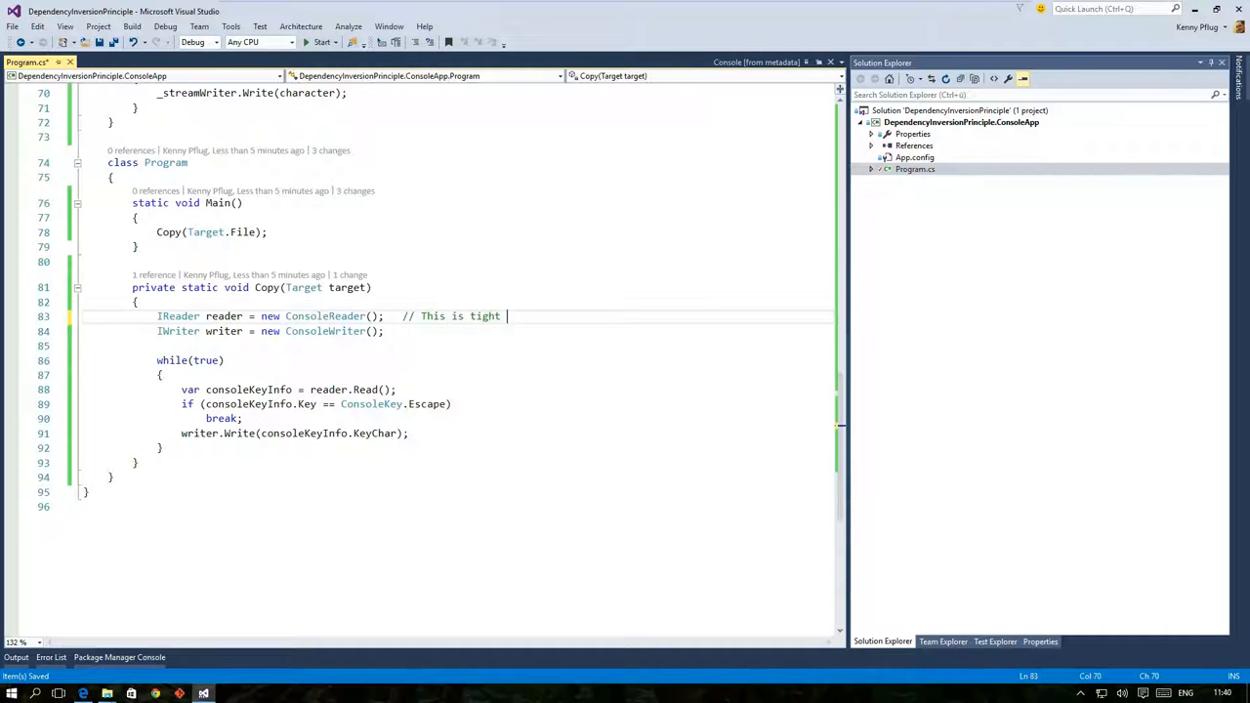
text(coupling)
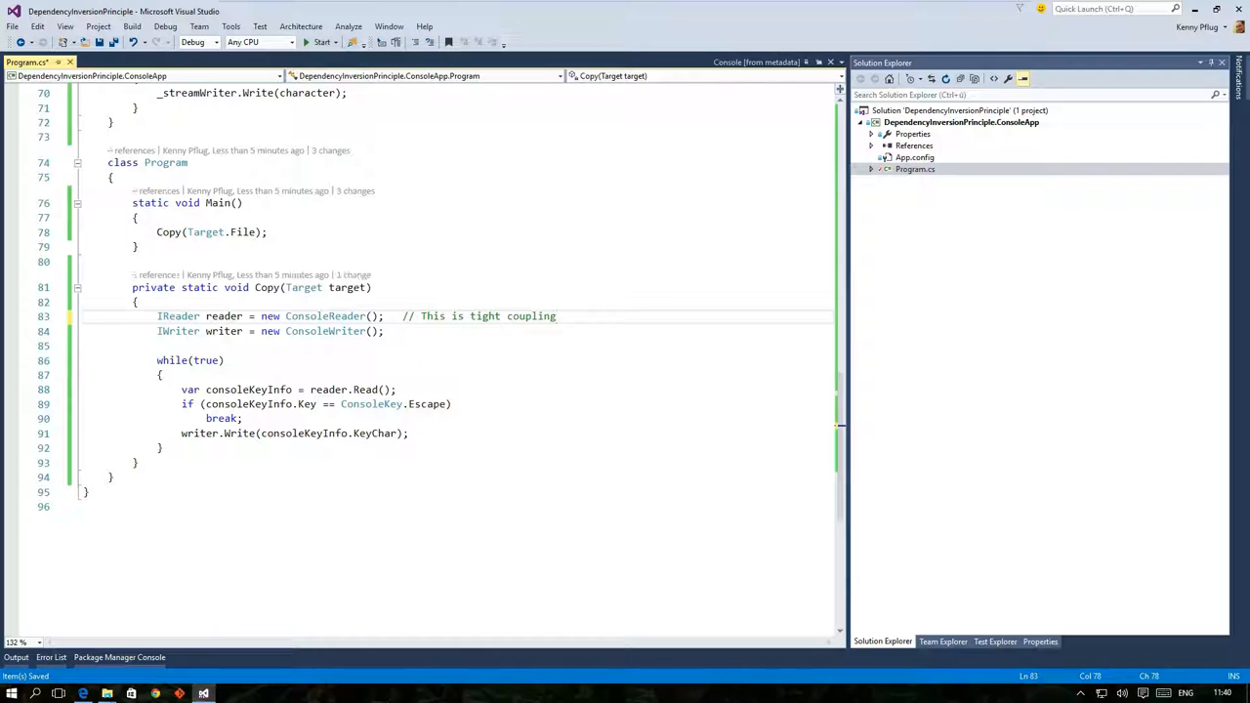
text(-> lame)
click(254, 287)
text(IReader read)
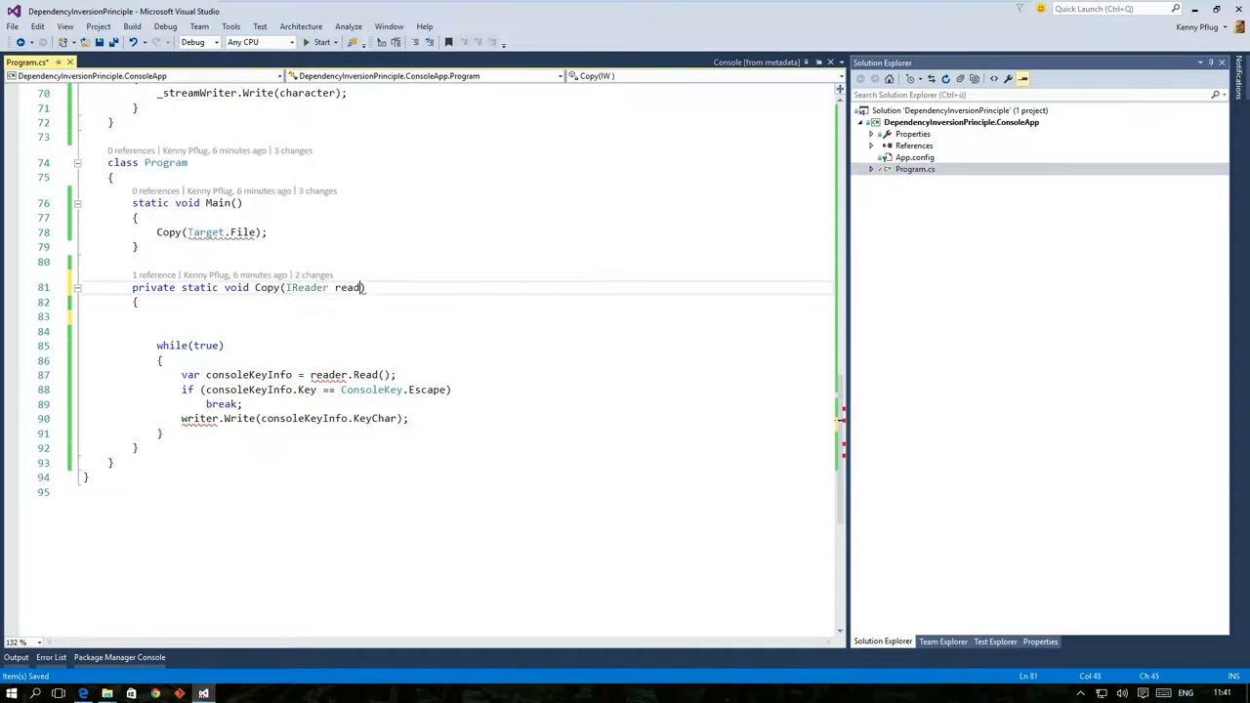
Add IWriter writer to Copy's parameters, commenting it as dependency injection against abstractions, not concrete classes.
text(, IWriter writer)
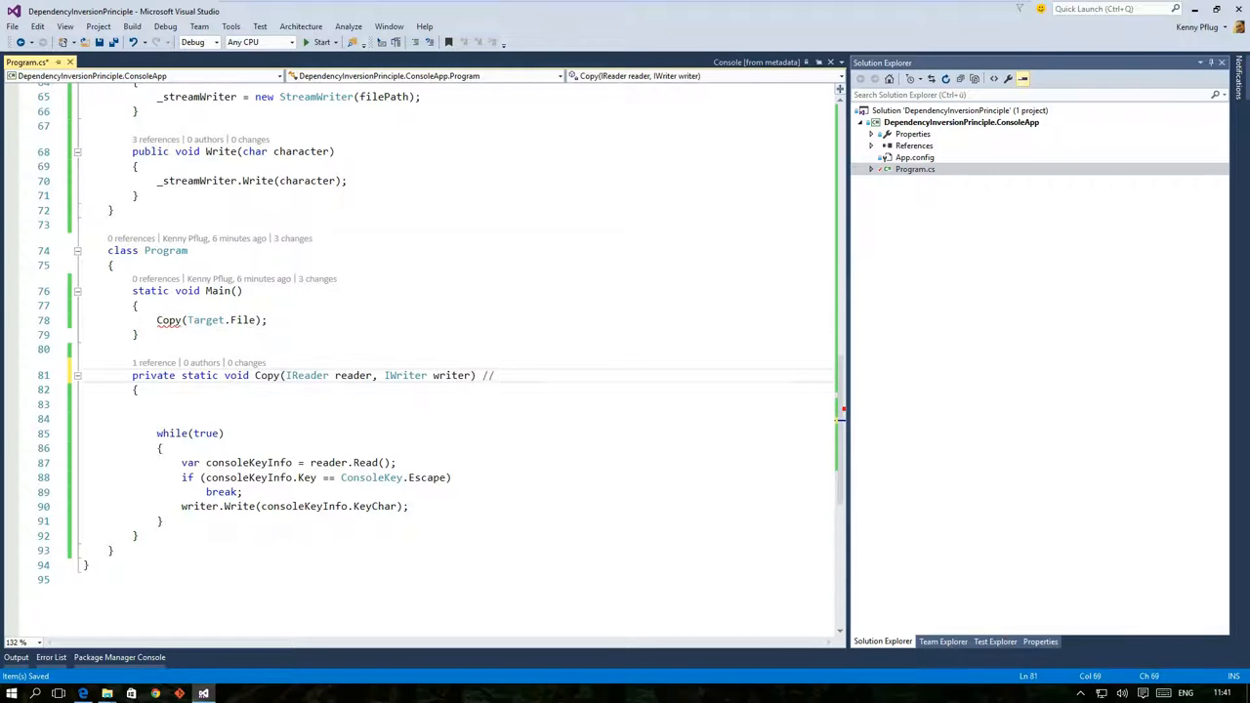
text(This is dependency injection)
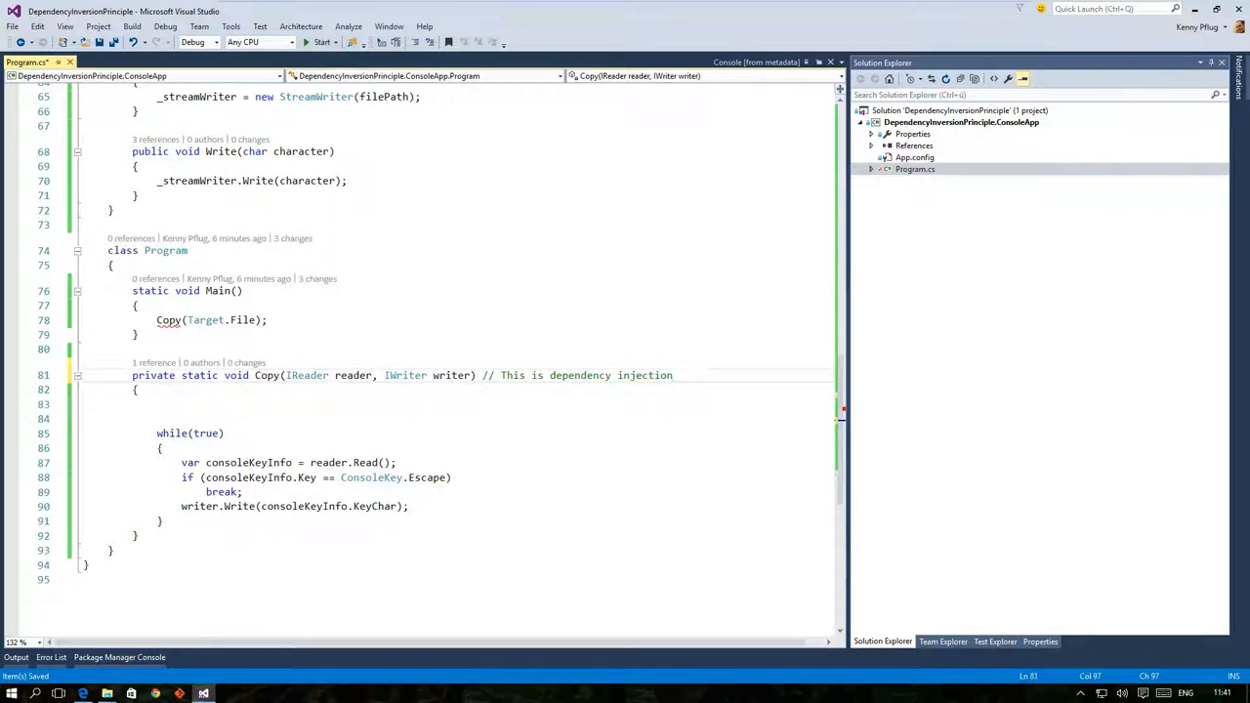
text(// Copy is now programming)
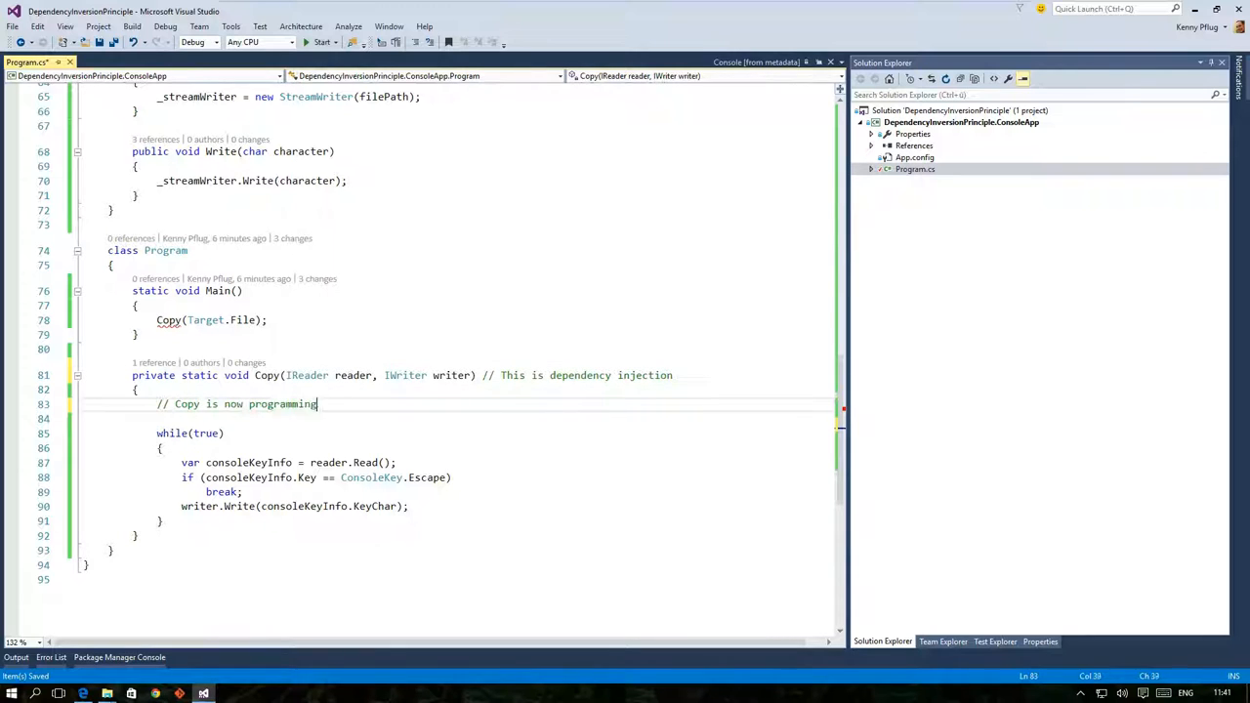
text(only against the IReader and IWriter abstractions)
click(495, 418)
text(// There is no other dependency to)
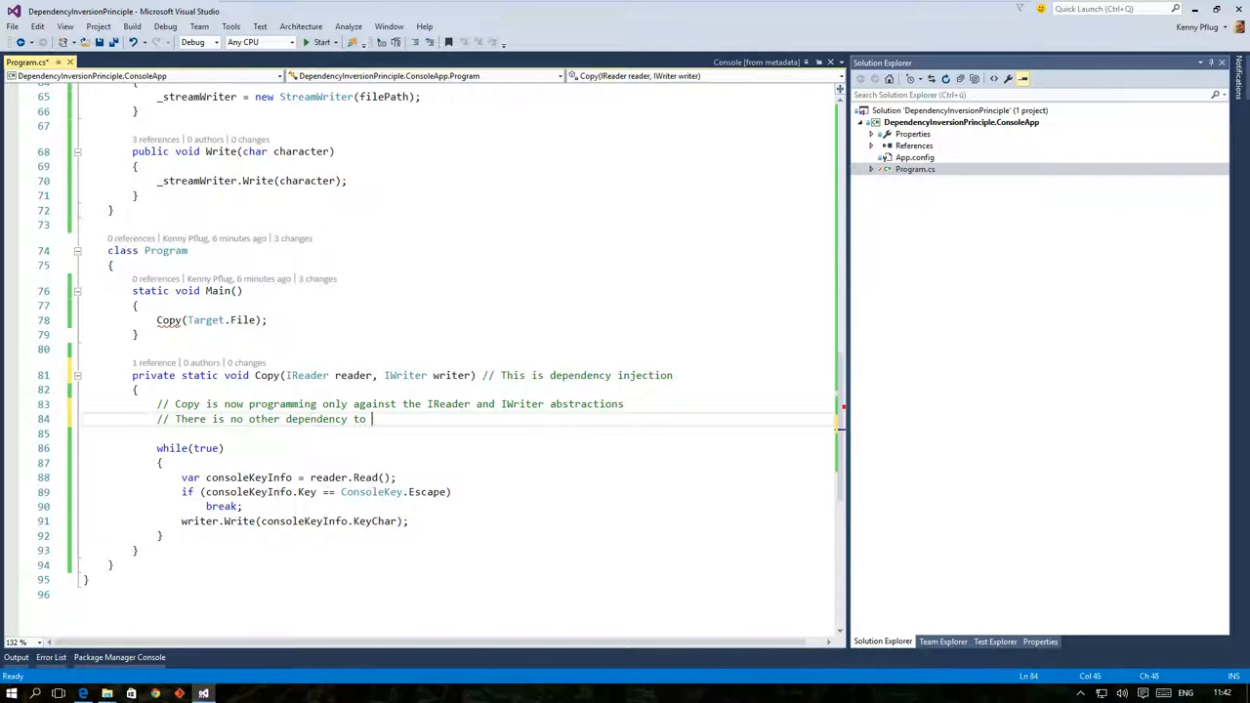
text(concrete classes)
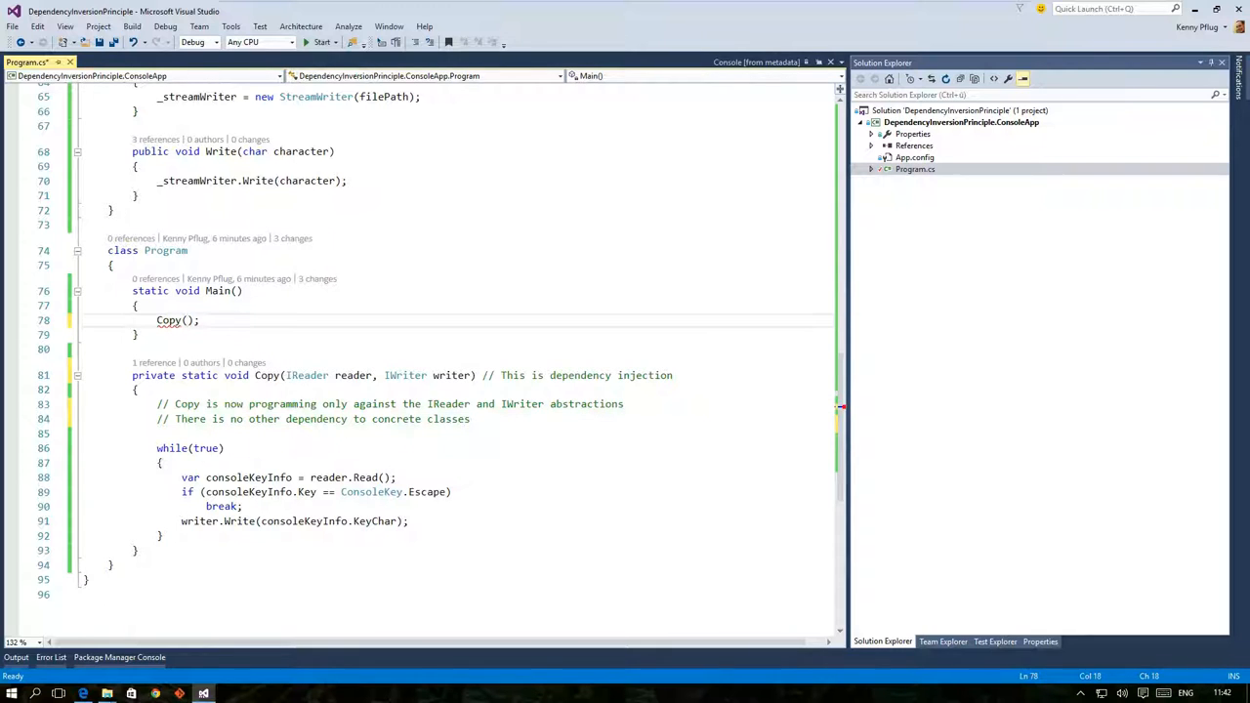
Call Copy(reader, writer) after a '// Composition Root' creating ConsoleReader and ConsoleWriter instances.
text(reader, writer)
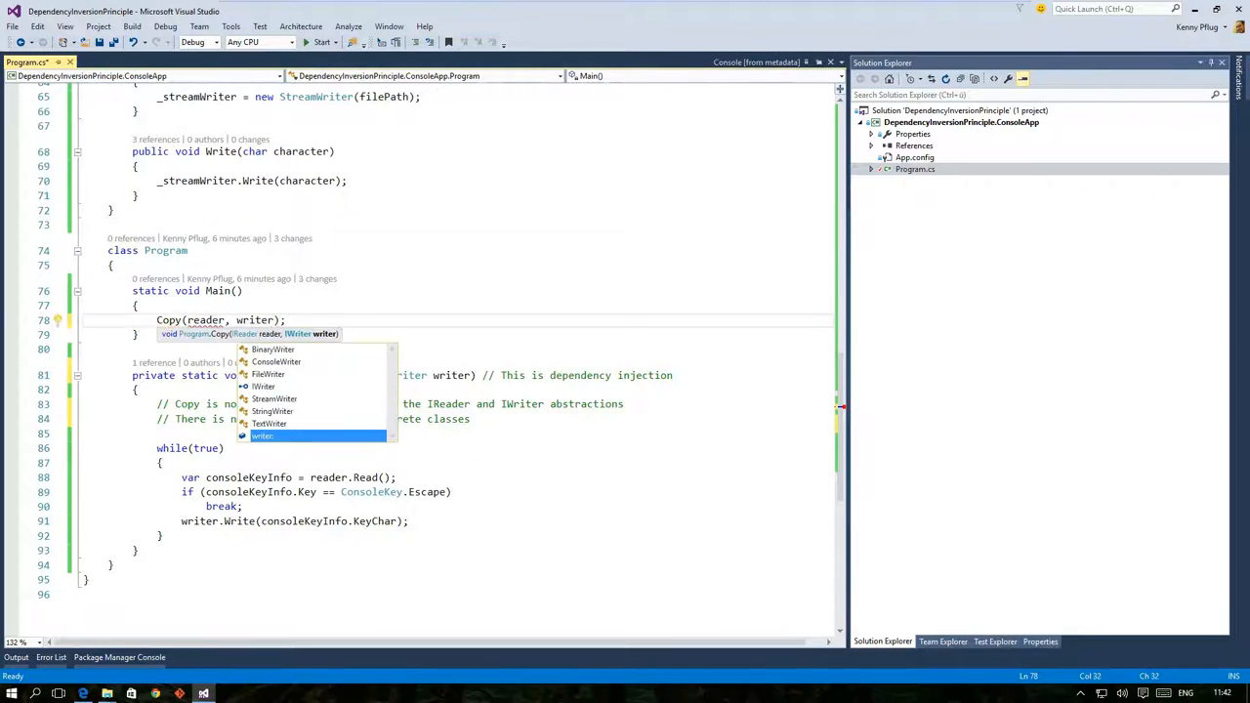
text(// Composition Root)
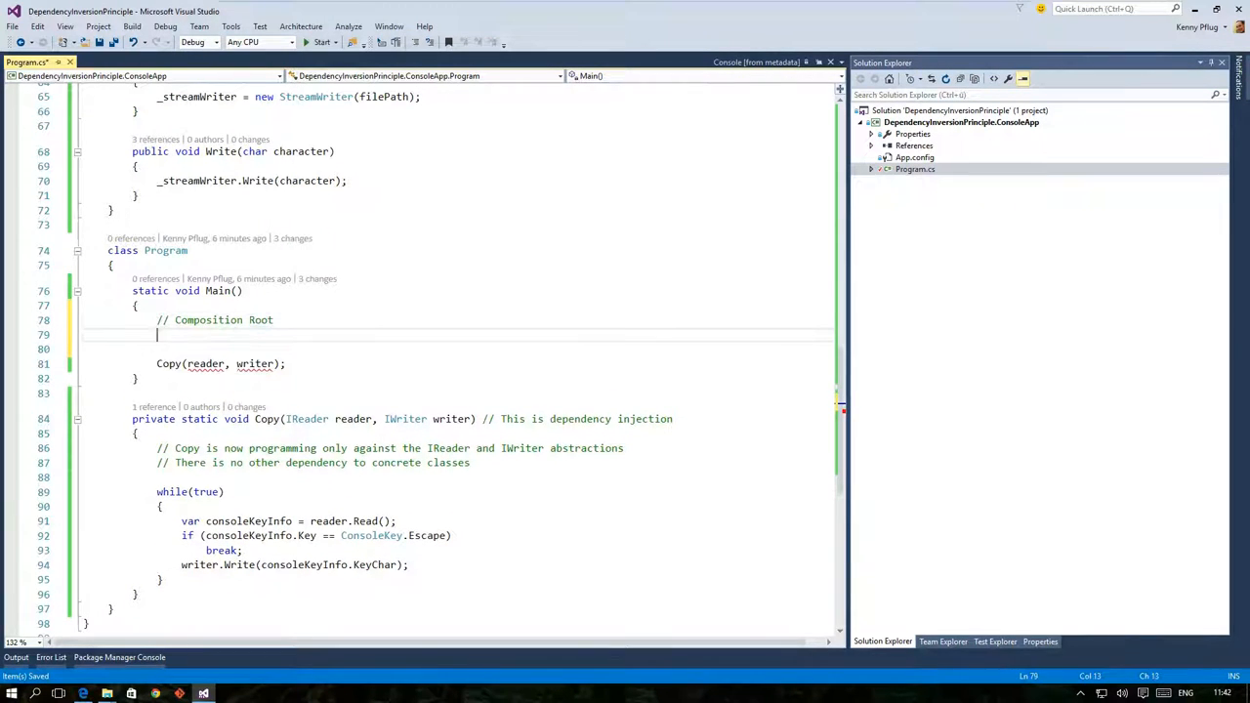
text(var reader = new Read)
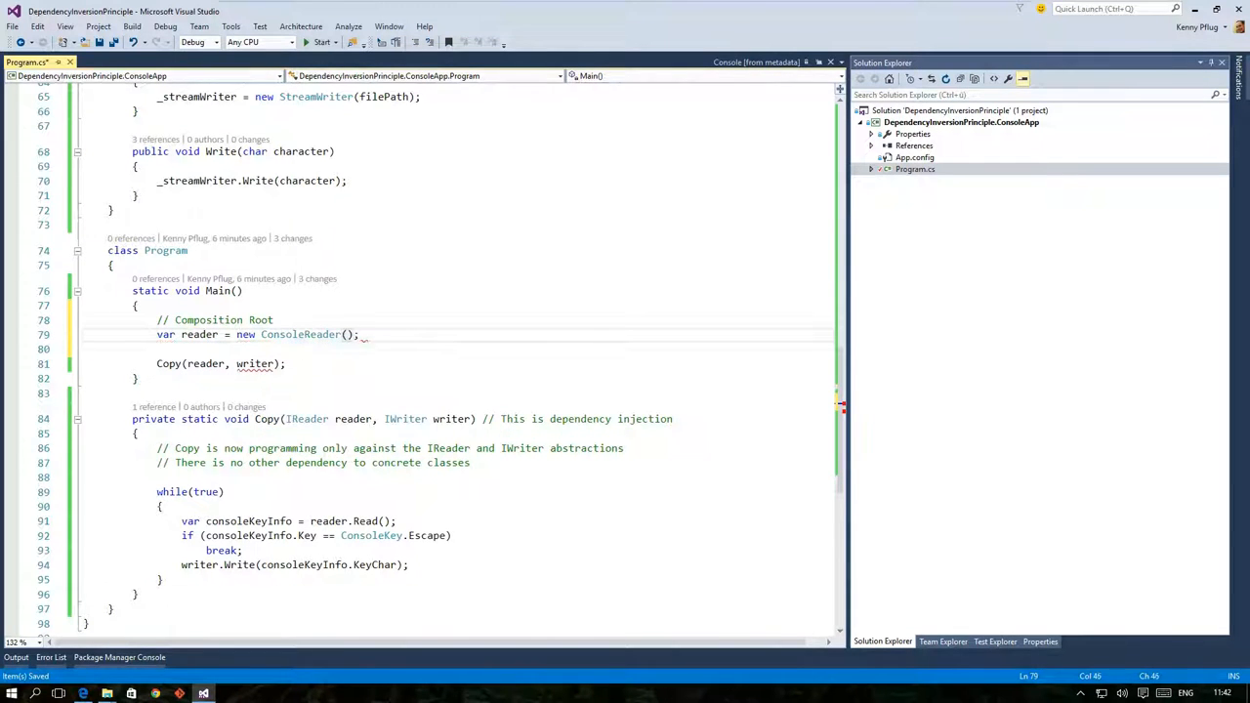
text(var writer = new ConsoleWriter();)
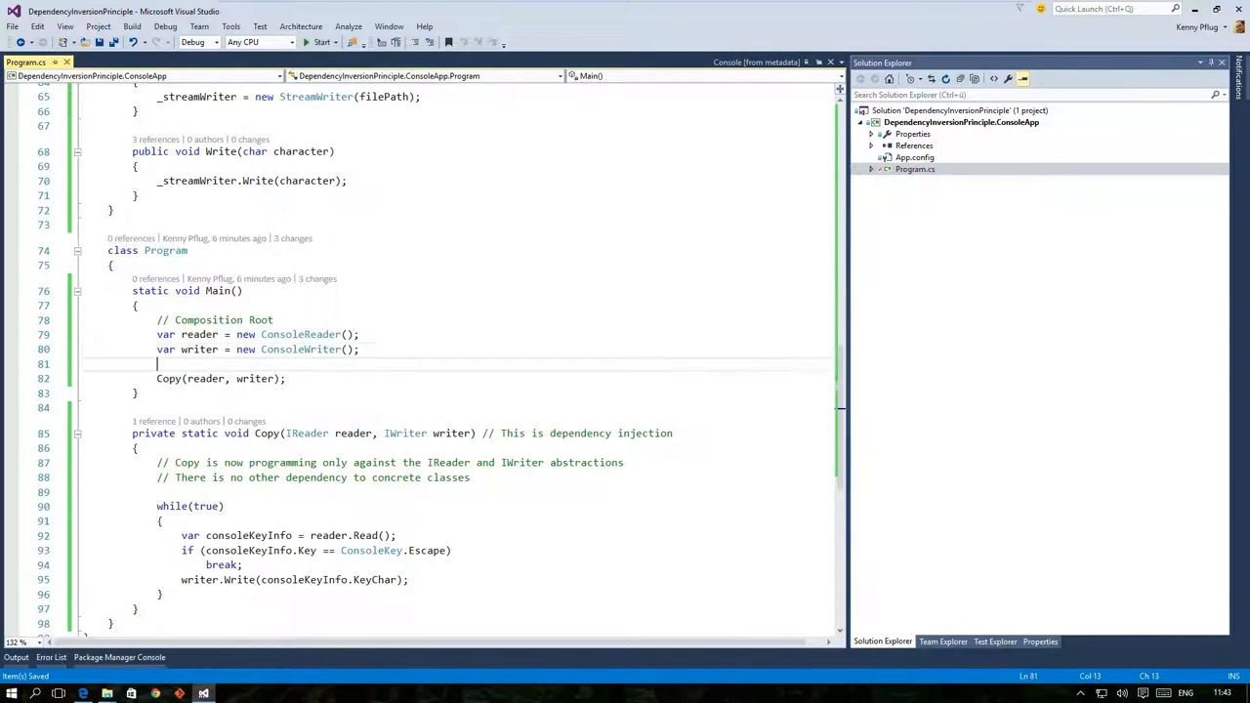
text(// Run the actual program)
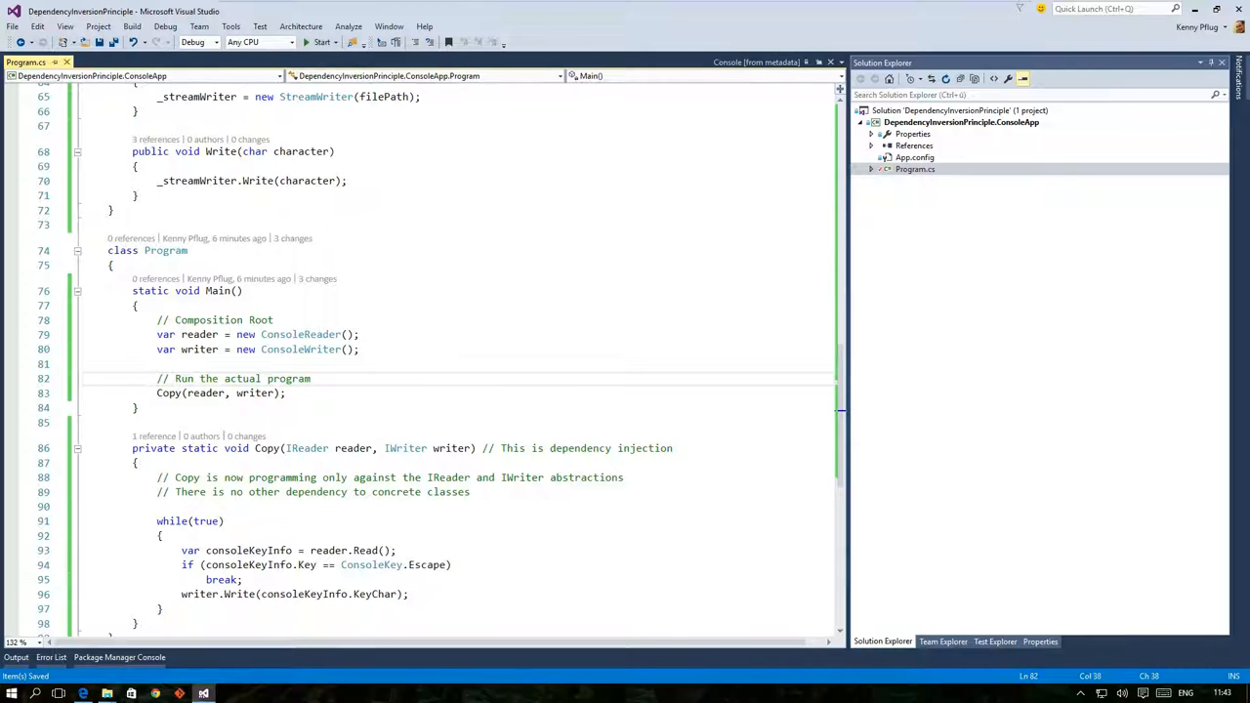
click(321, 42)
text(//)
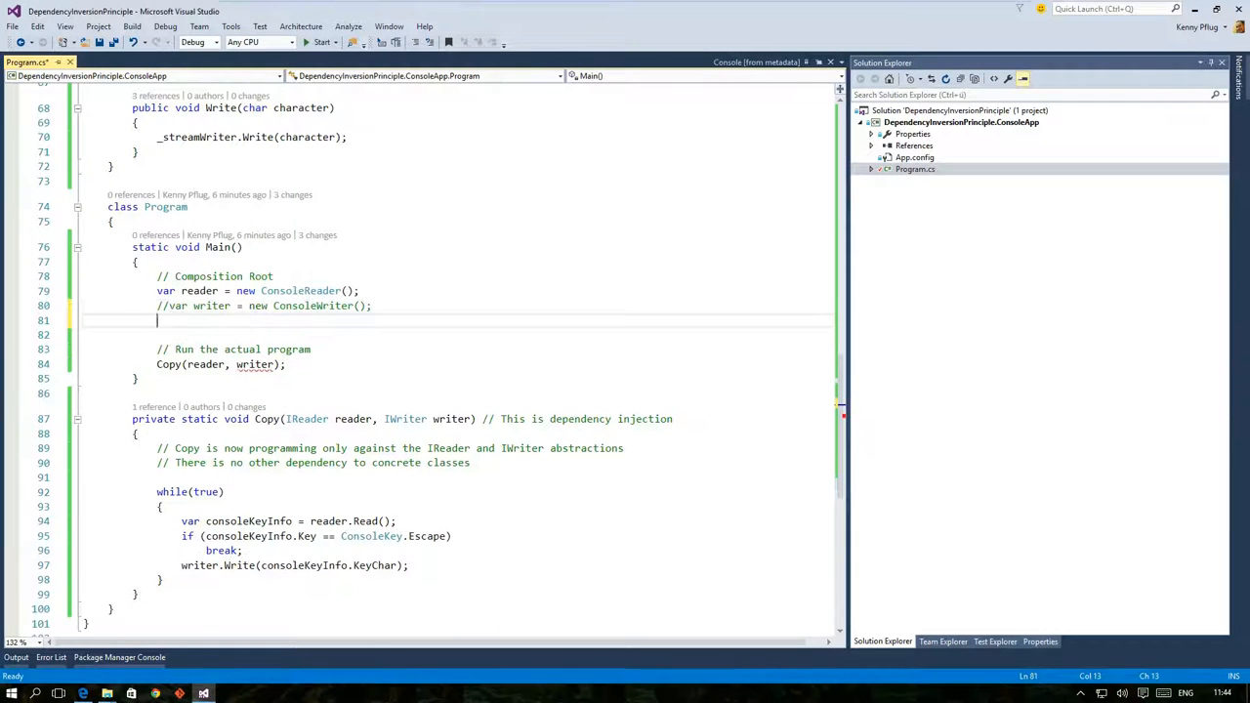
Create the writer as new FileWriter("Text.txt") and dispose its _streamWriter after copying.
text(var writer = new FileWriter)
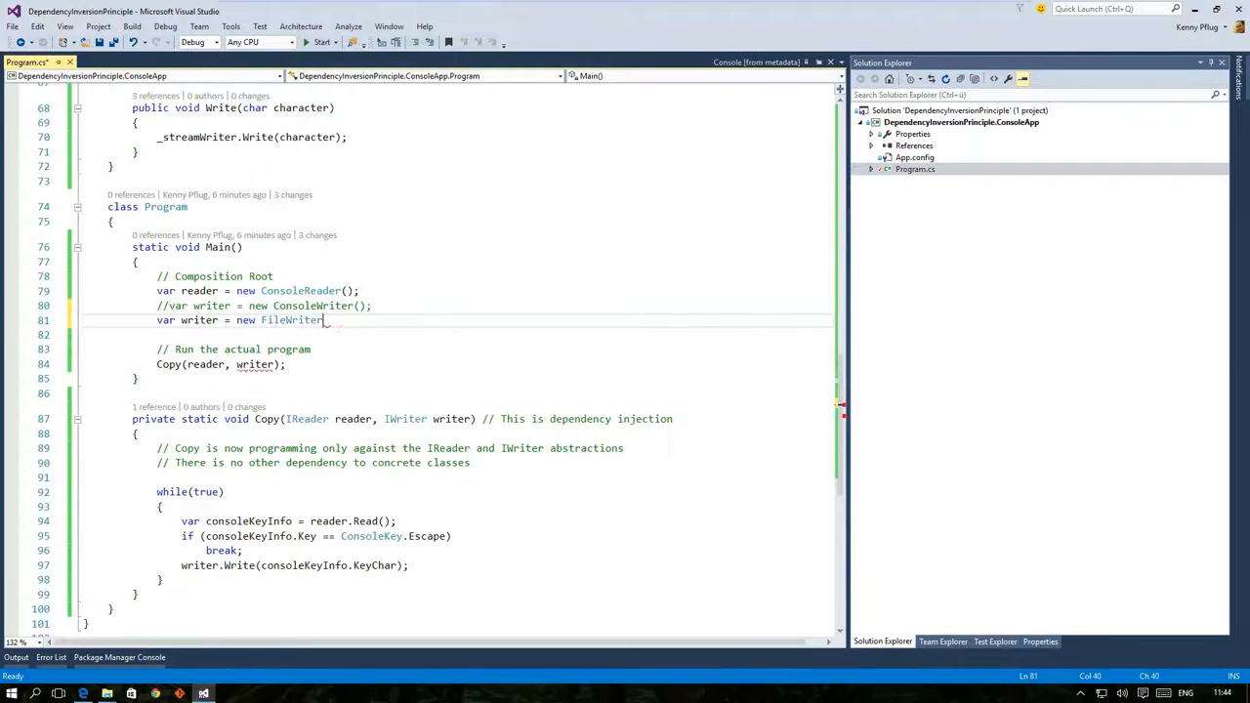
text(("Text.txt");)
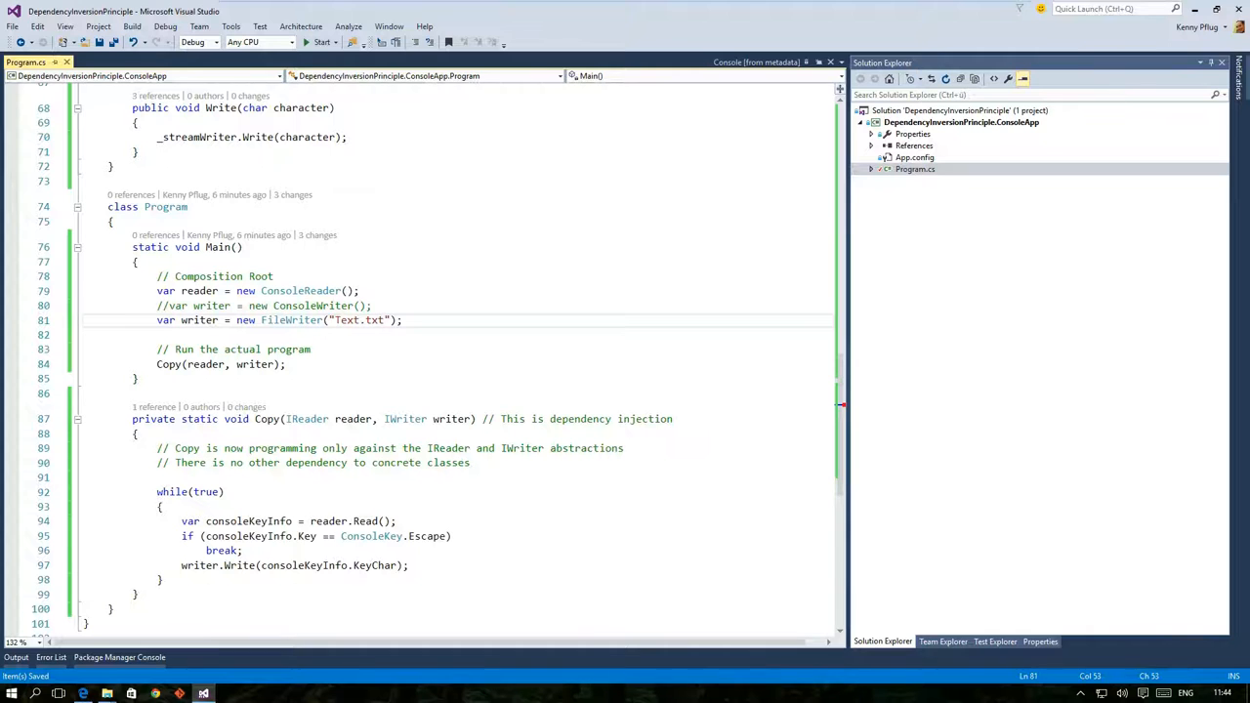
click(320, 41)
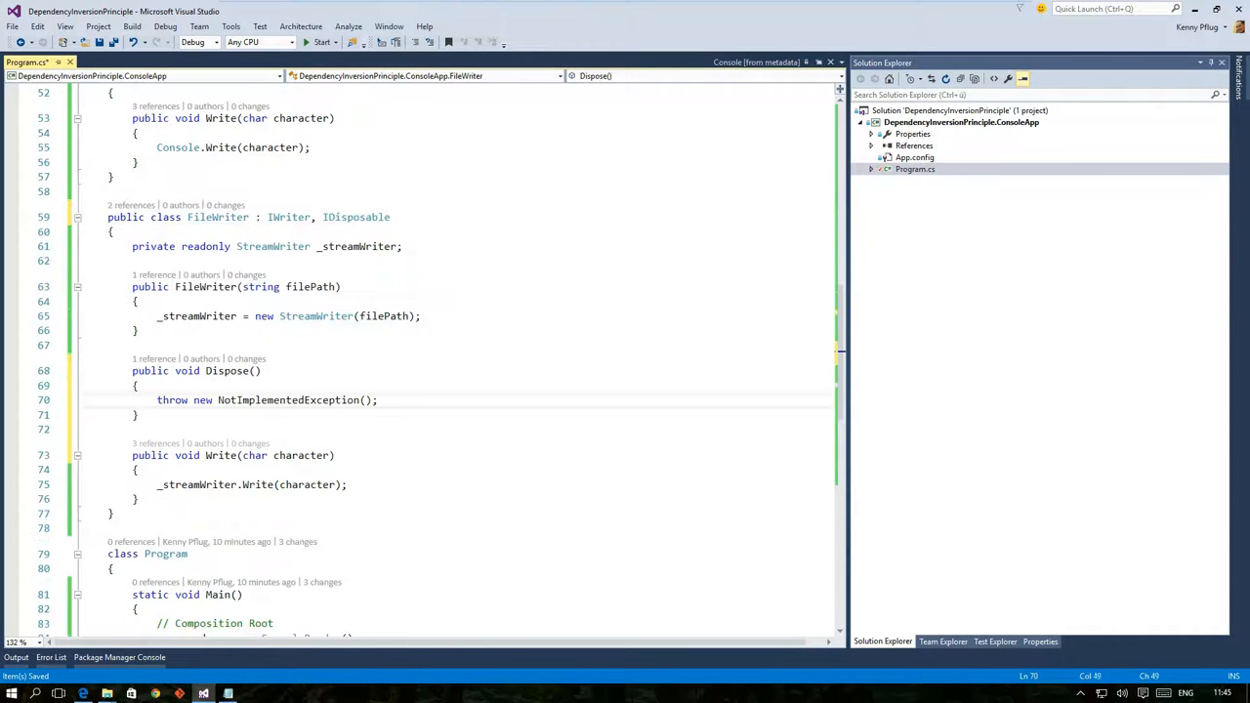
text(_streamWriter)
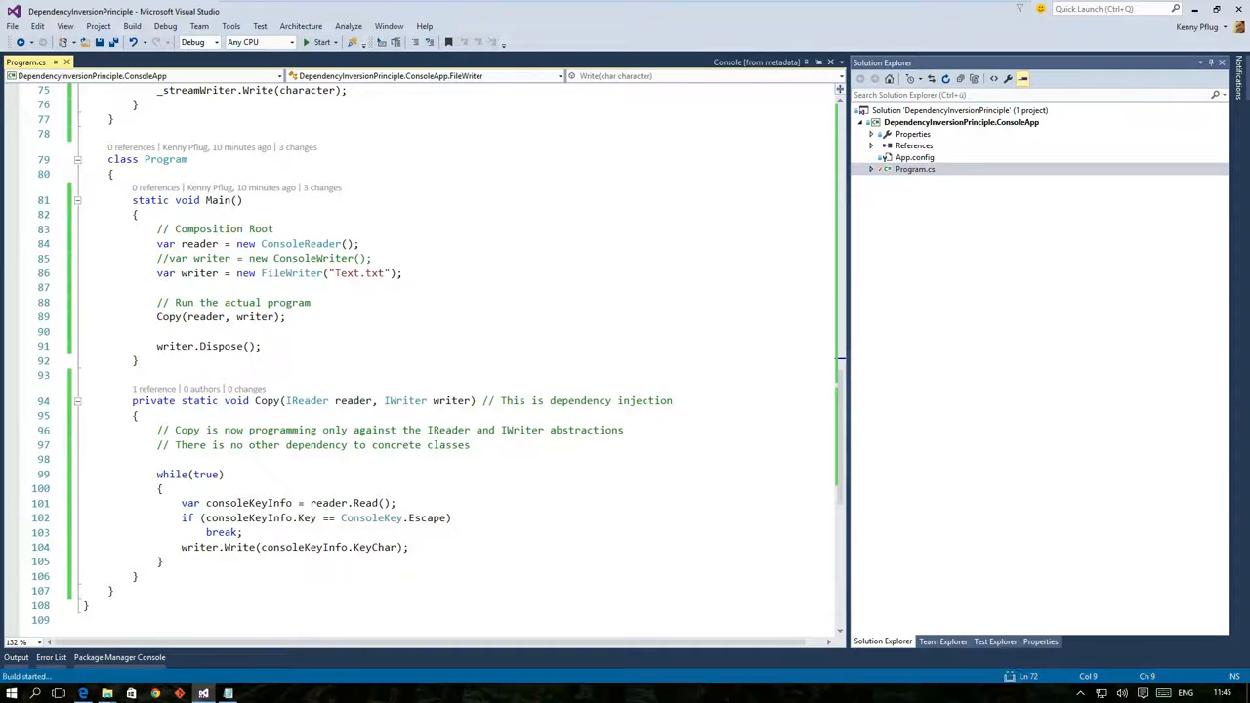
click(320, 42)
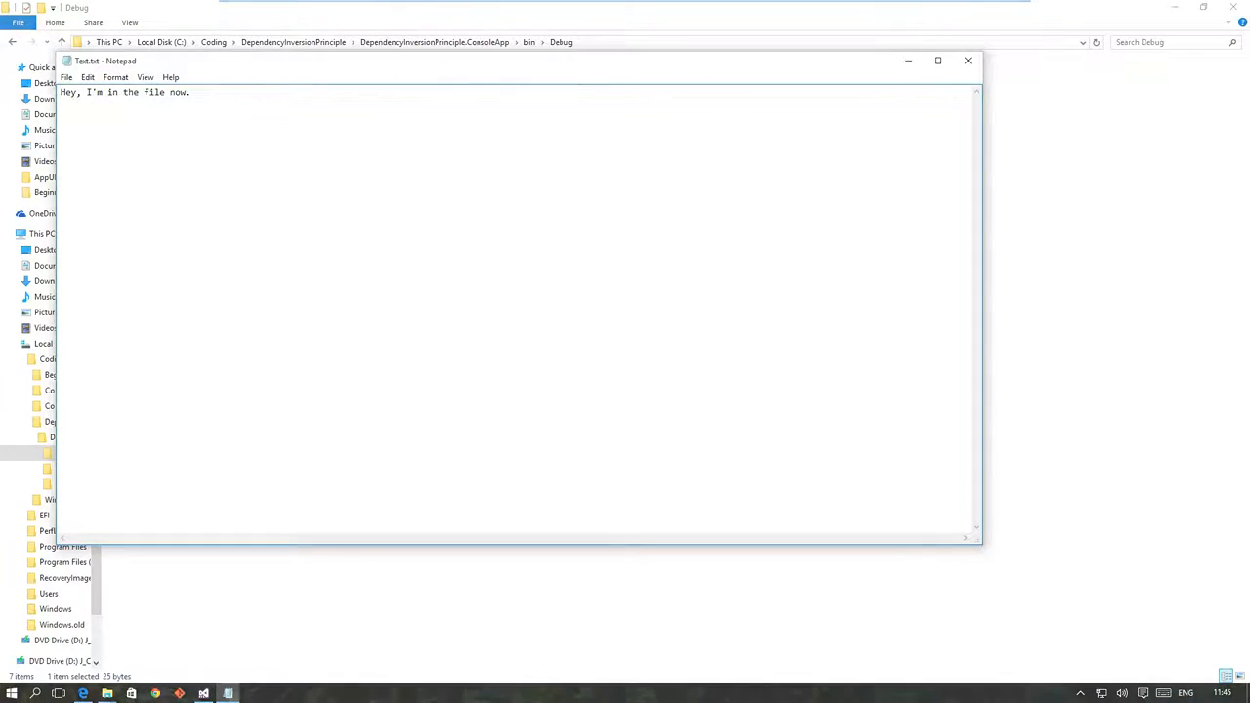
Open bin\Debug\Text.txt in Notepad to check the program's written text.
click(203, 694)
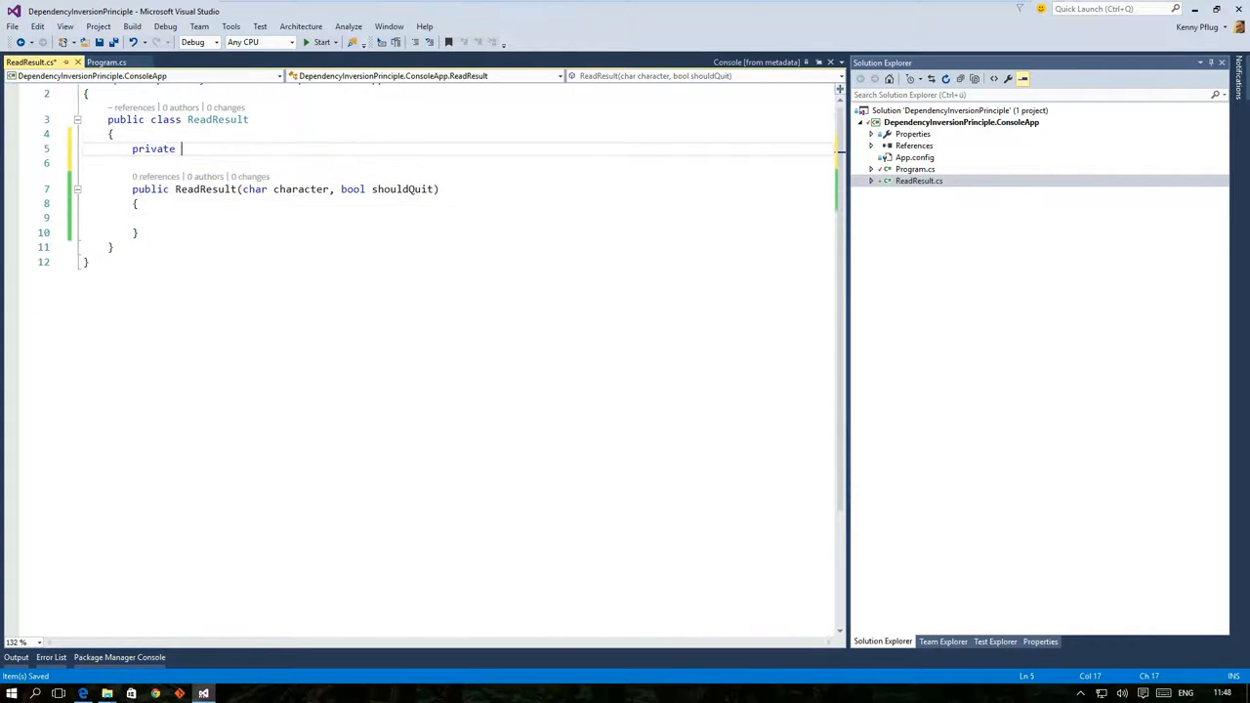
Add readonly Character and ShouldQuit fields to ReadResult and assign both in its constructor.
text(readonly char _character;)
click(458, 163)
text(public)
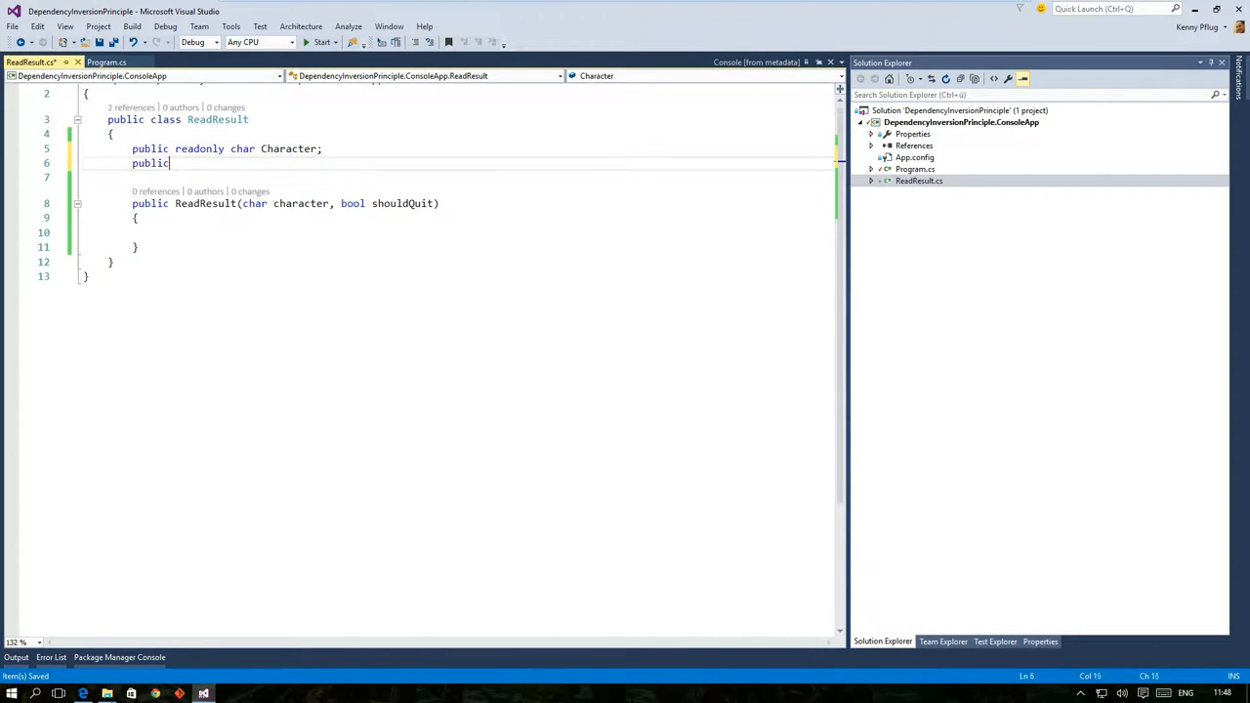
text(readonly bool ShouldQuit;)
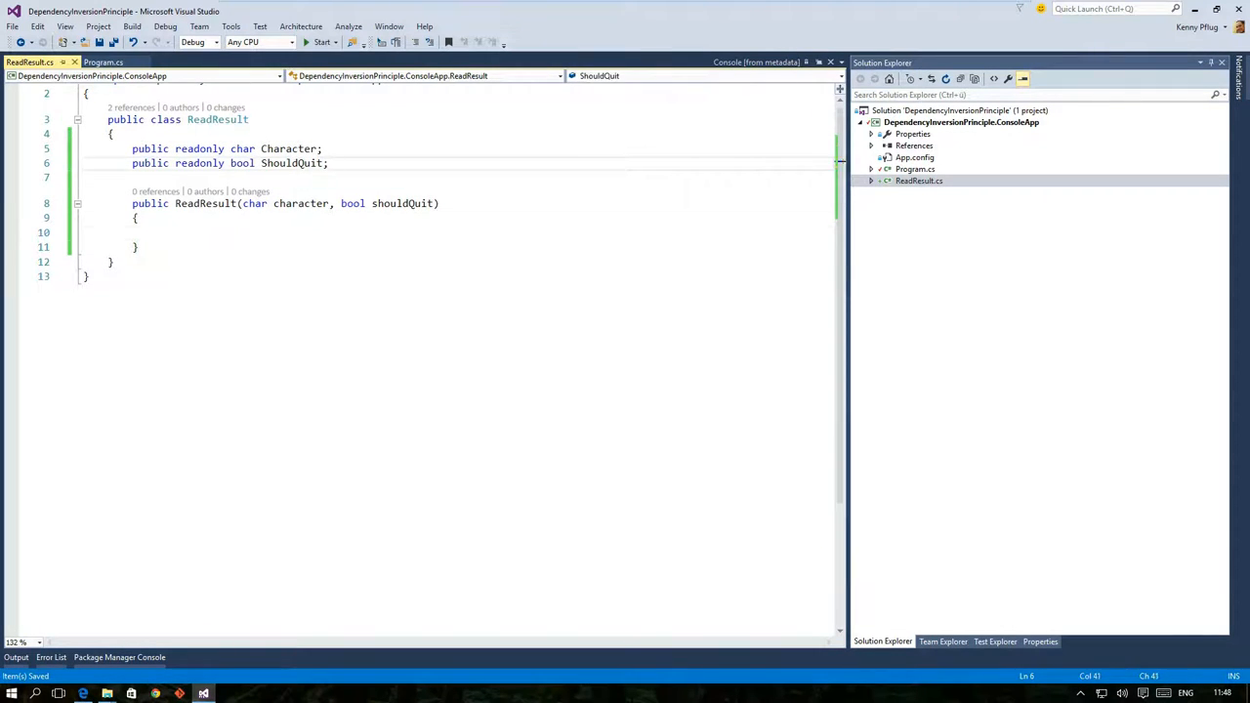
text(Character = character;)
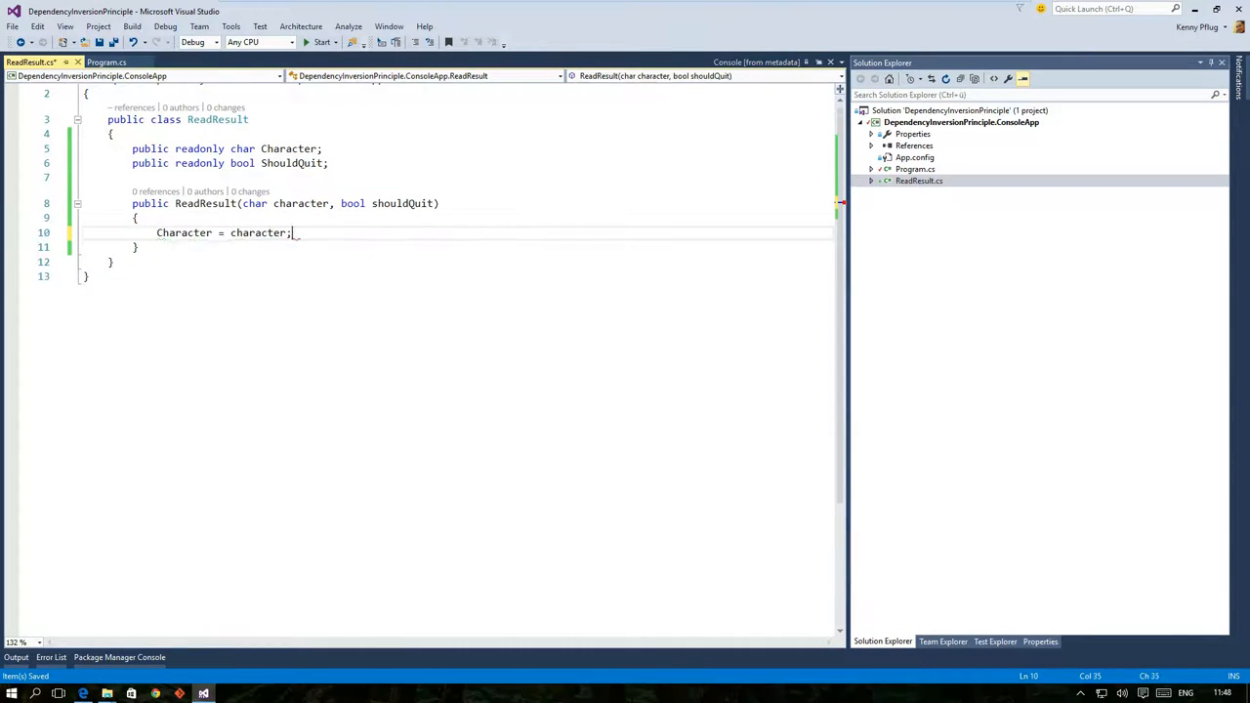
text(ShouldQuit = shouldQuit;)
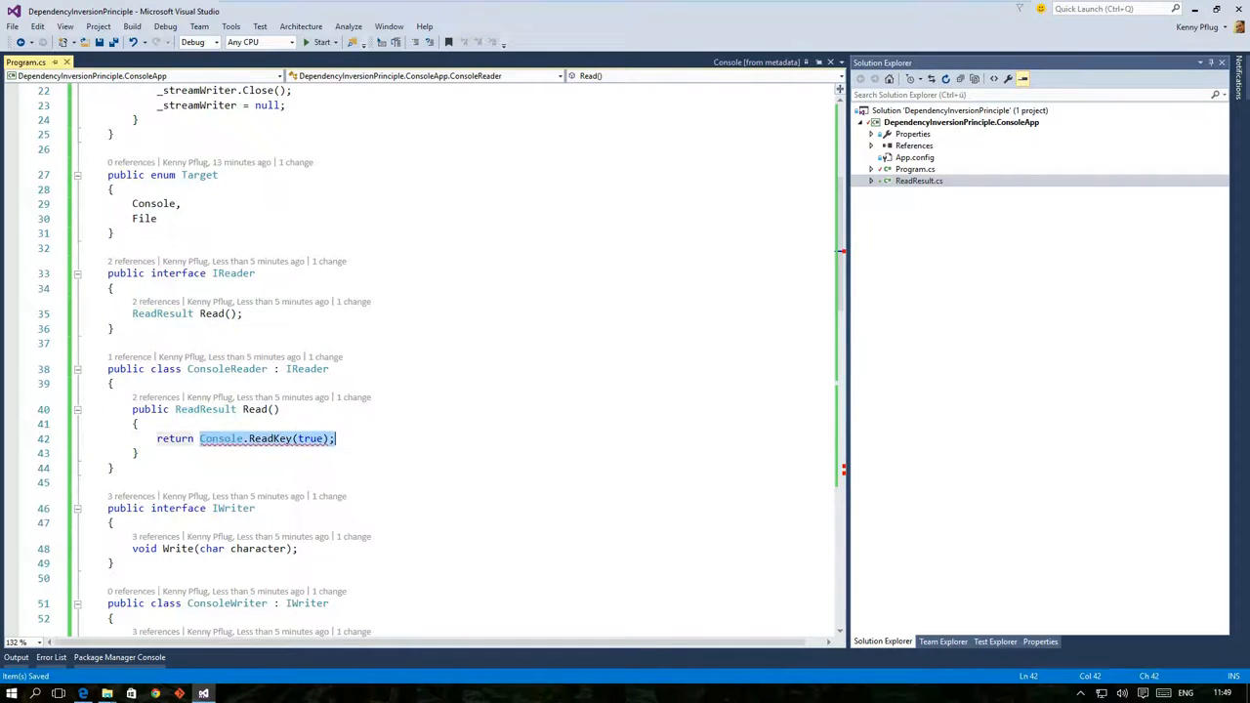
Store Console.ReadKey in consoleKeyInfo and return a ReadResult from its KeyChar and a Key comparison.
text(var console)
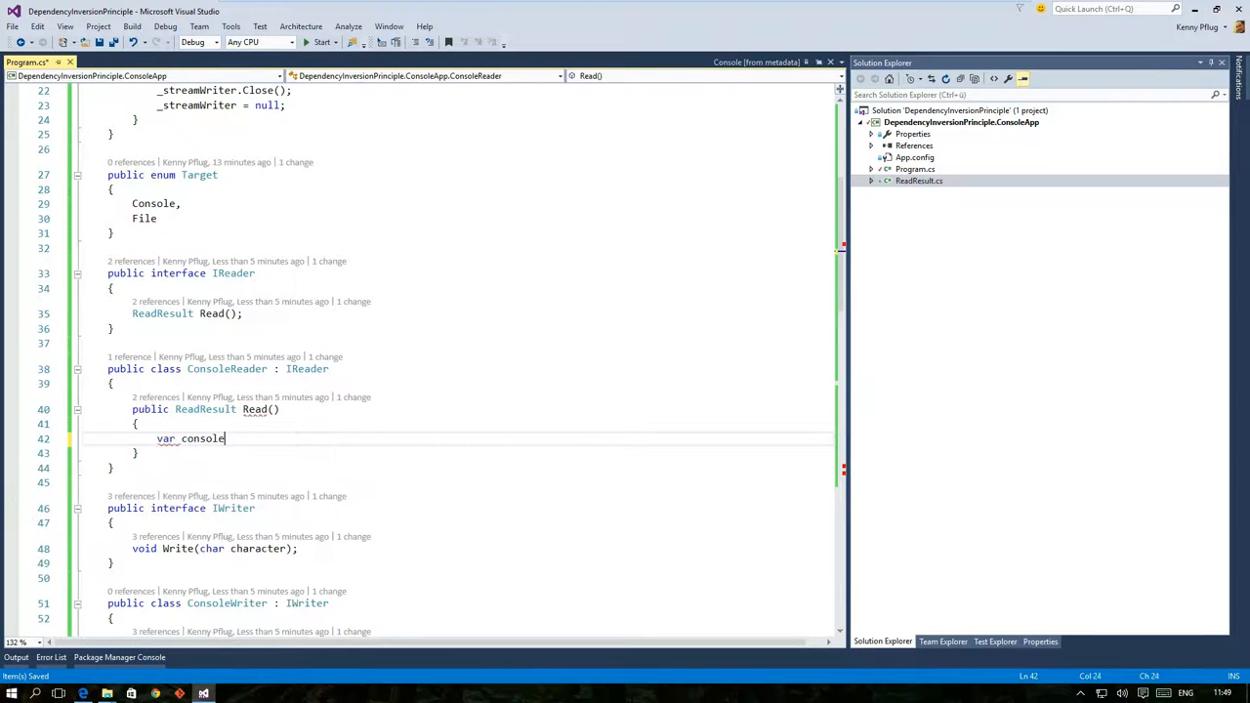
text(KeyInfo = Console.ReadKey(true);)
text(return new ReadResult)
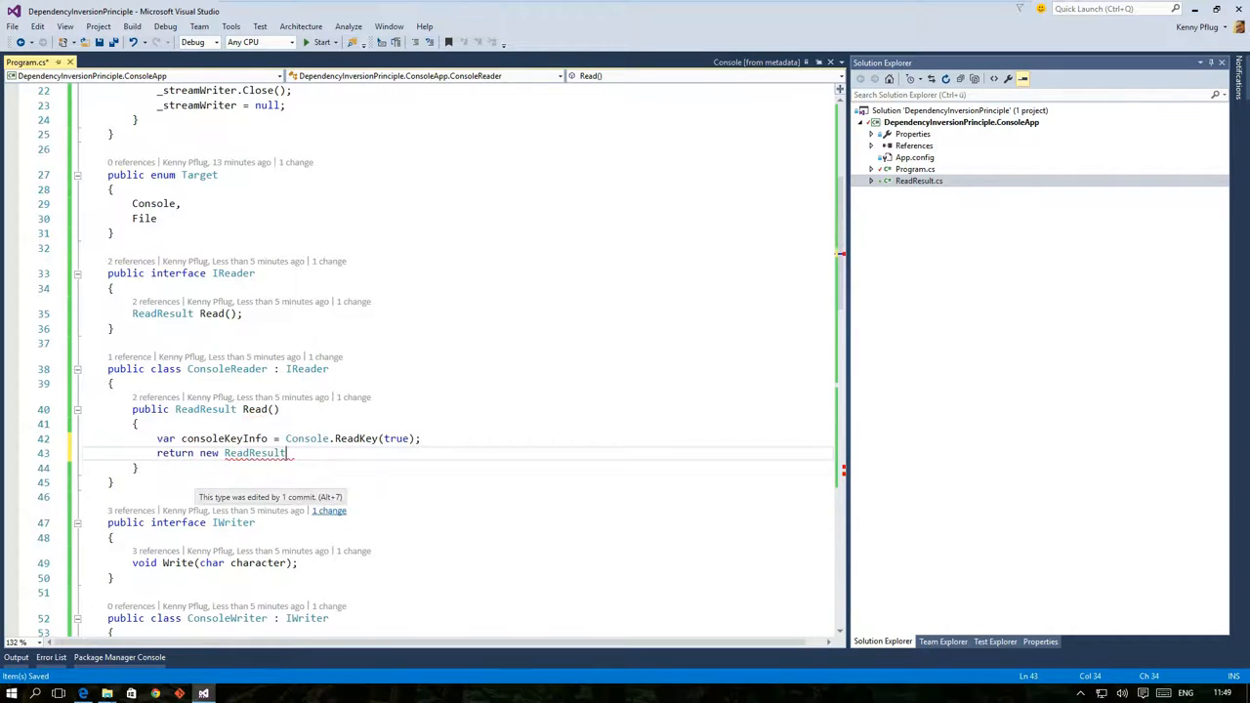
text((consoleKeyInfo.KeyChar,)
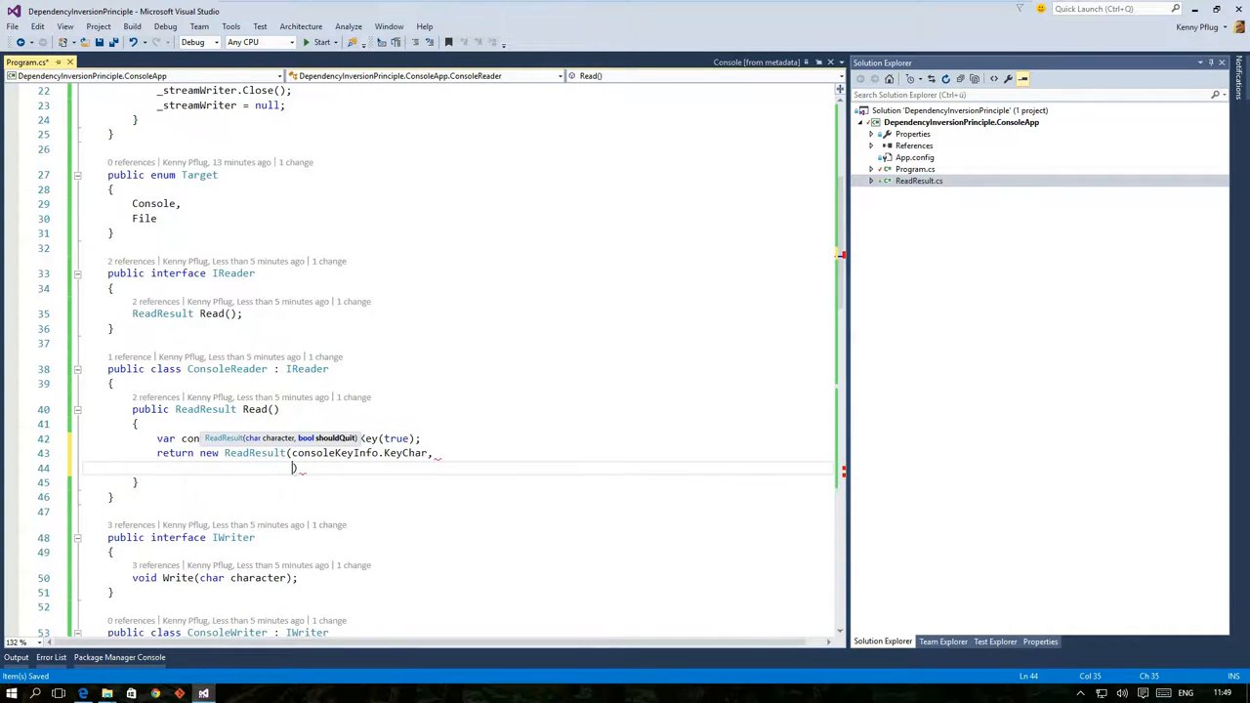
text(consoleKeyInfo.Key ==)
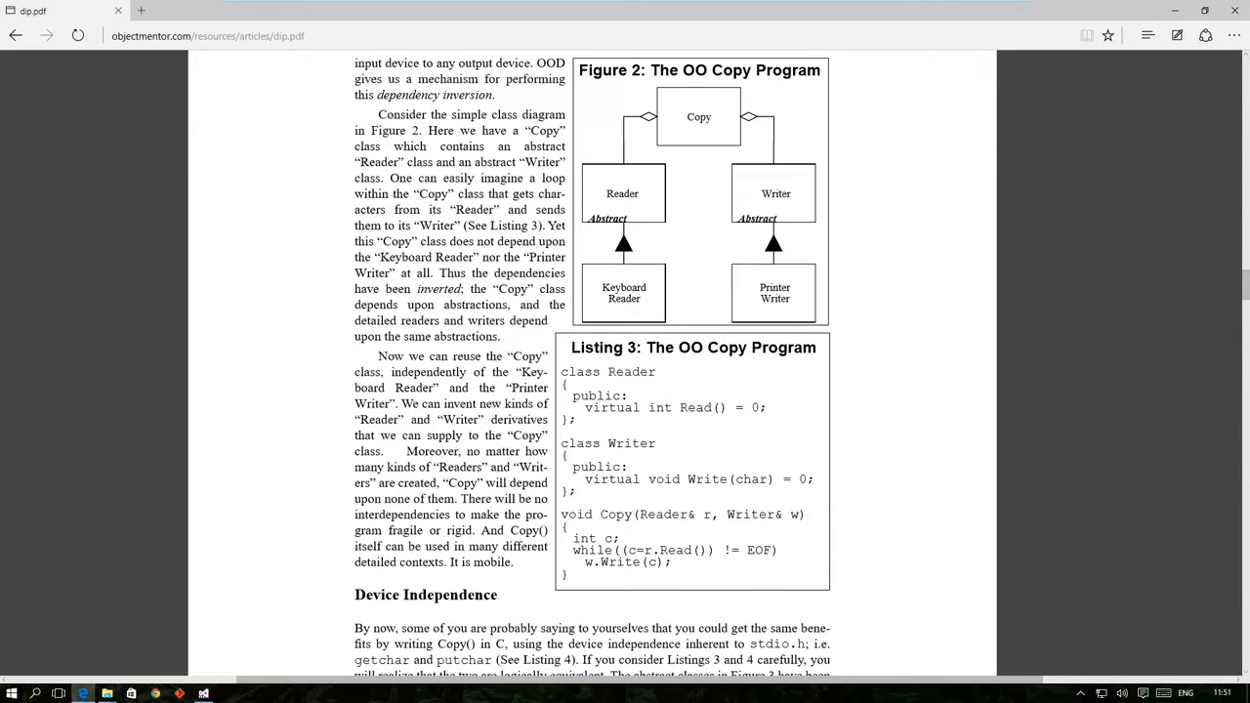
Start adding a new C# class to the project from Visual Studio.
click(204, 694)
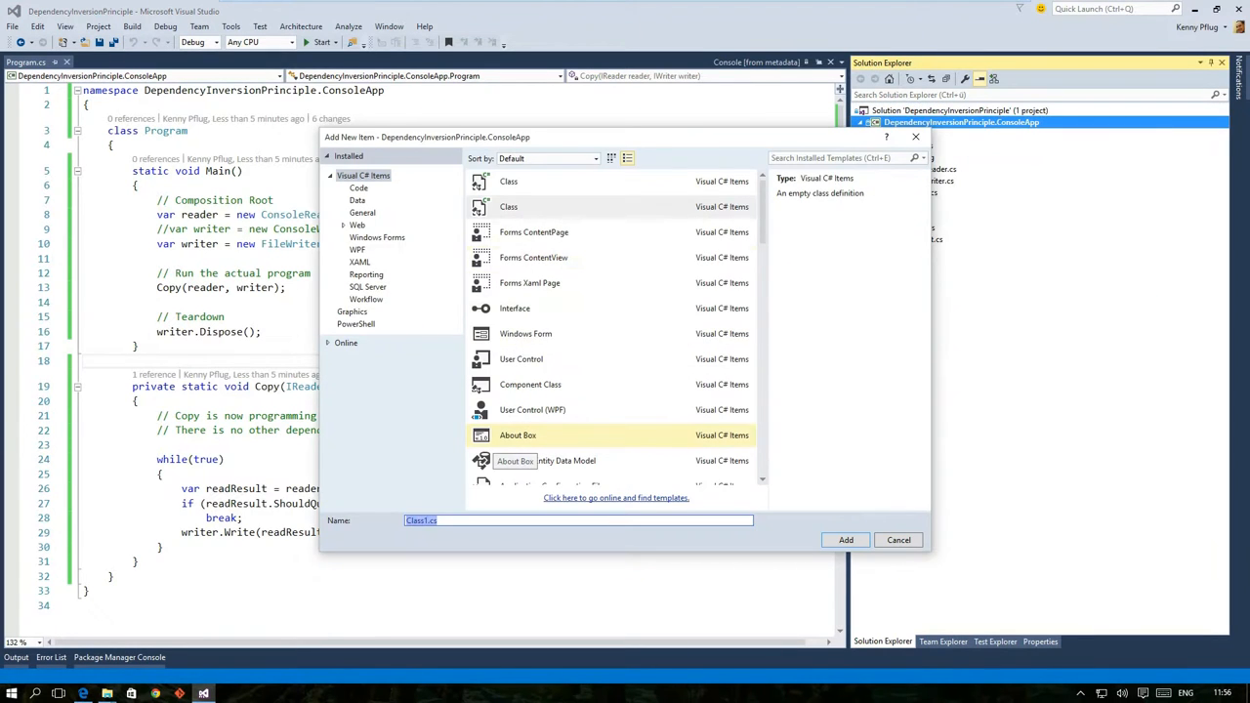
Add CopyProcess.cs and begin its private reader field _reader.
click(845, 541)
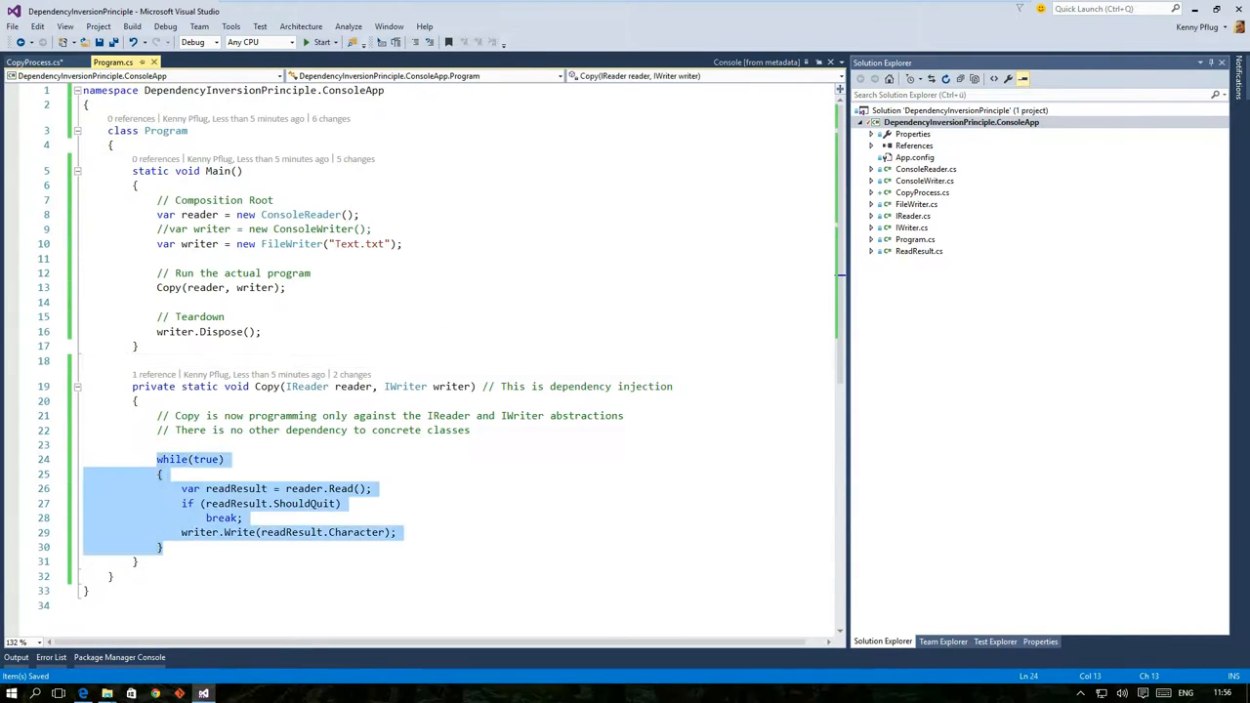
click(34, 61)
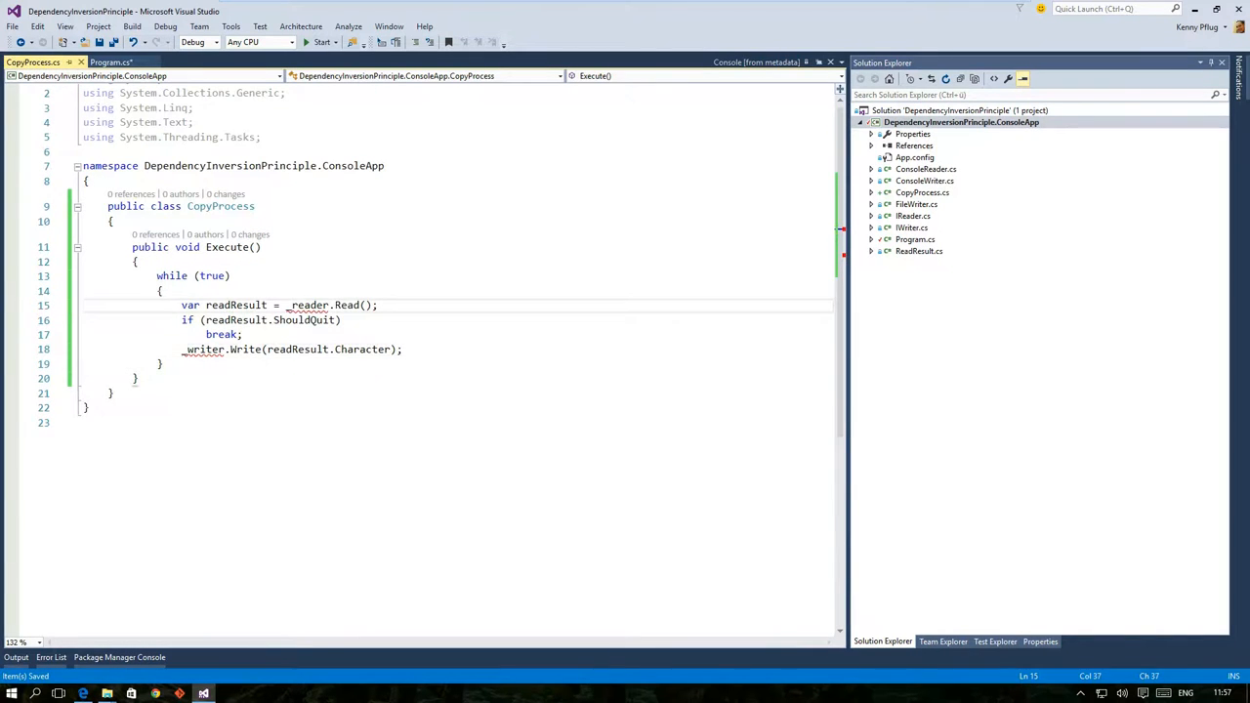
text(private r _reader;)
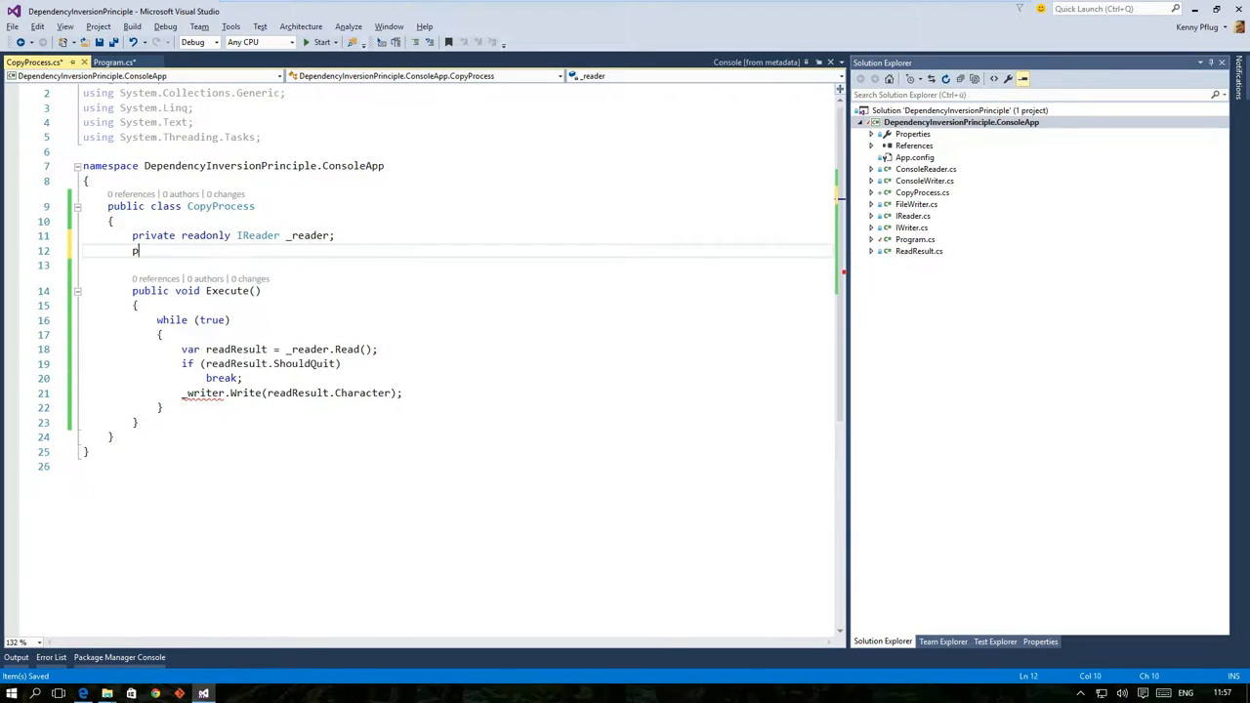
Add a readonly IWriter _writer field and a constructor taking IReader and IWriter.
text(rivate readonly IWriter _writer;)
text(public CopyProcess()
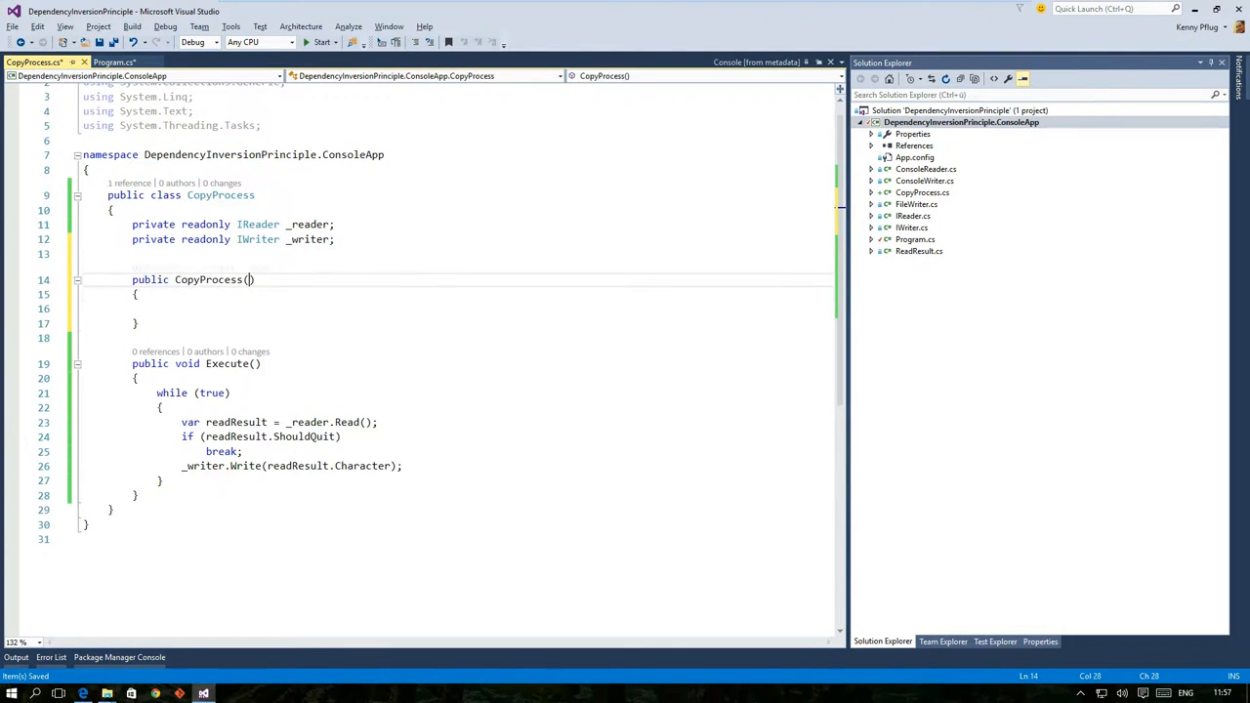
text(IReader reader, IWriter writer)
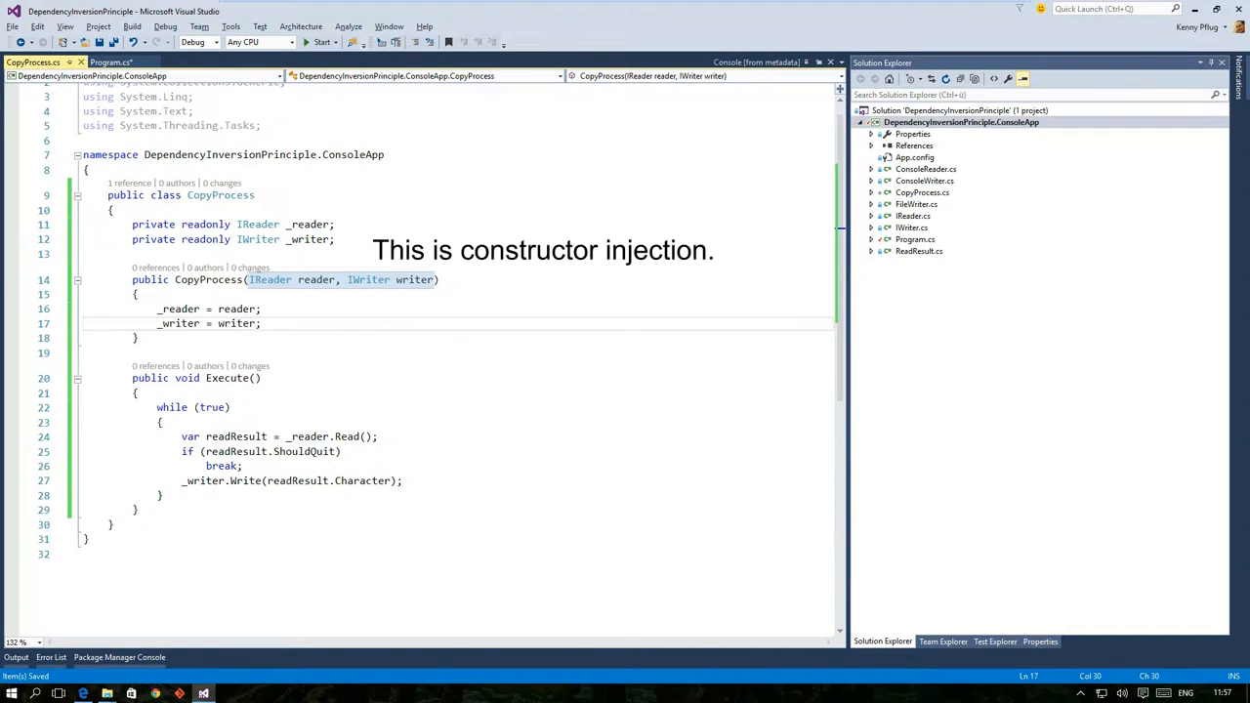
Add null checks throwing ArgumentNullException("reader") and ("writer") at the constructor's start.
key(enter)
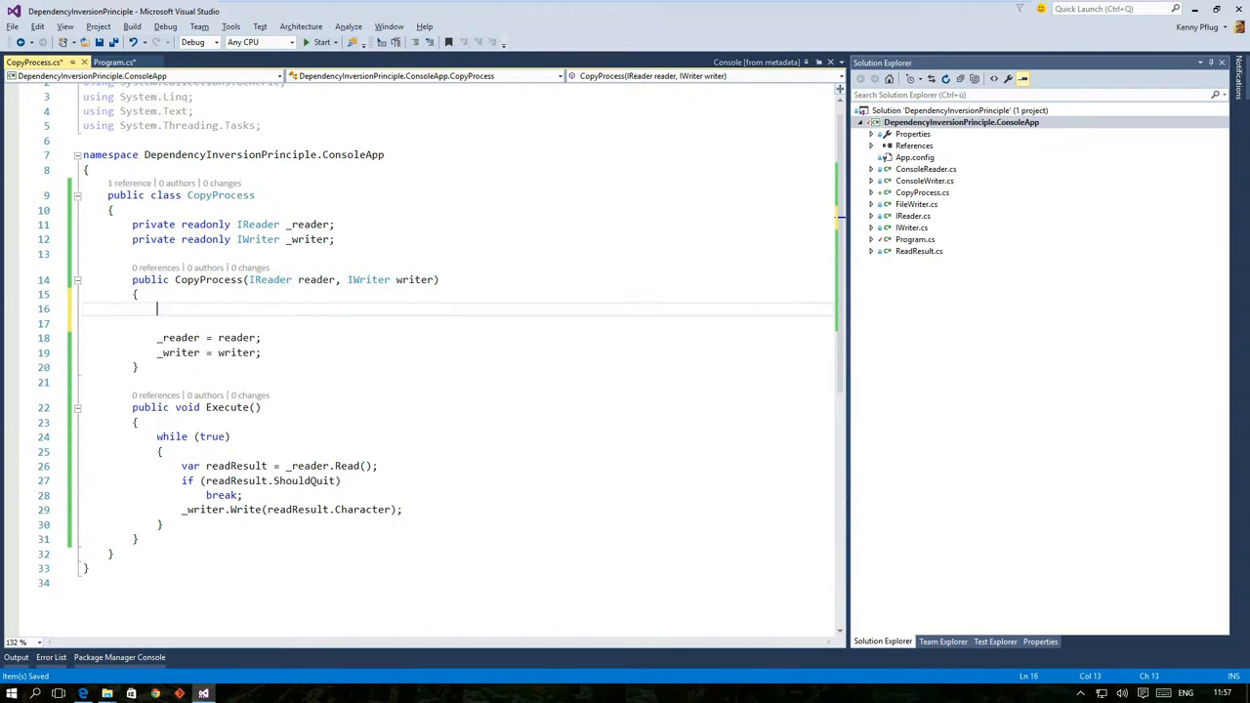
text(if (reader == null) throw new)
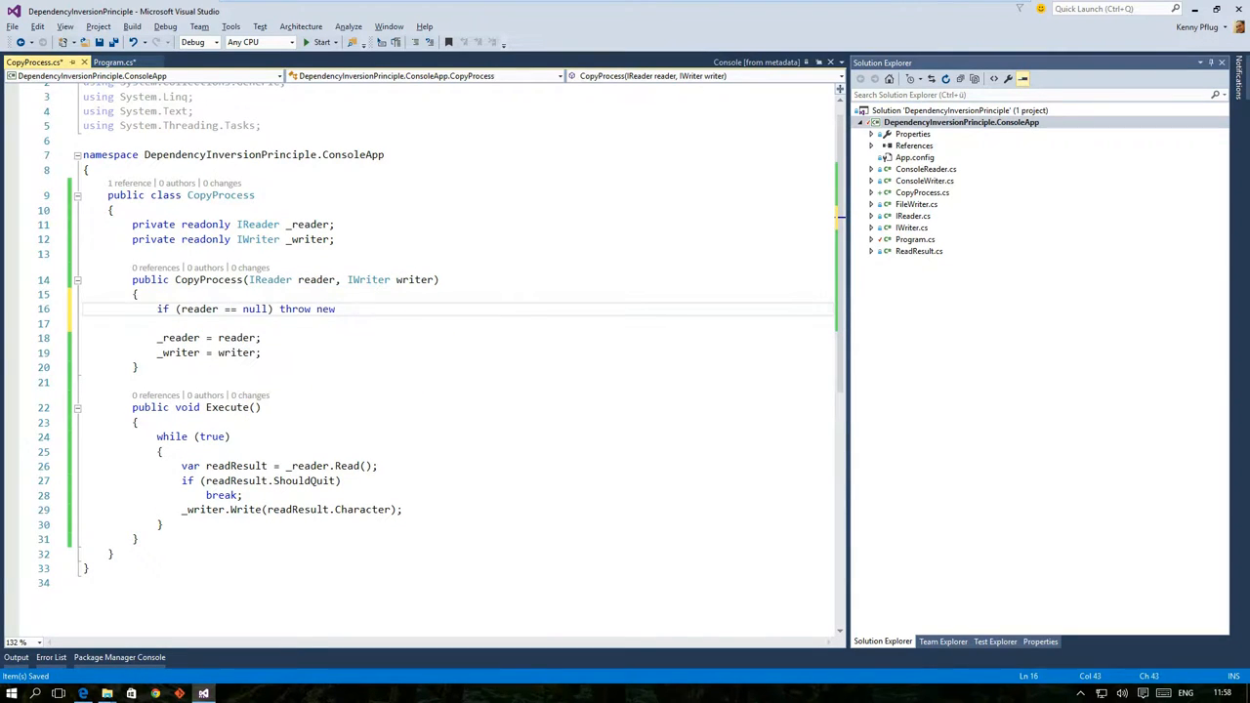
text(ArgumentNullException("reader");)
click(459, 324)
text(if (writer == null) throw new)
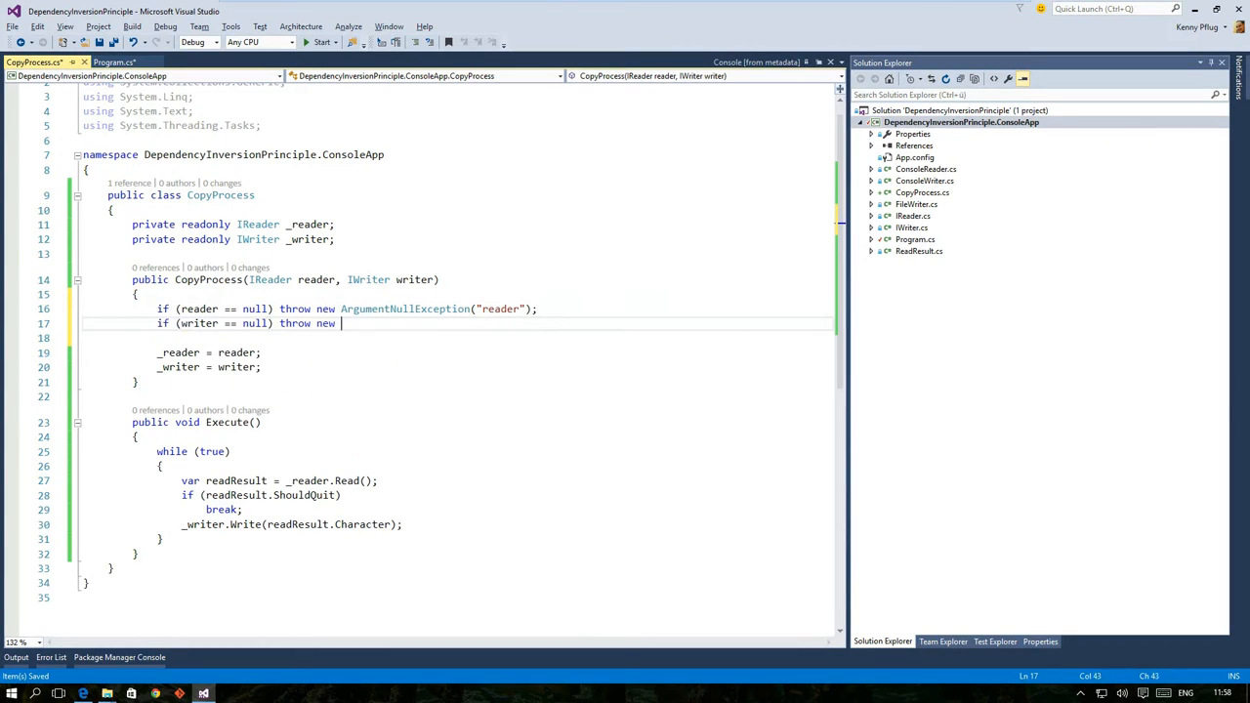
text(ArgumentNullException("writer");)
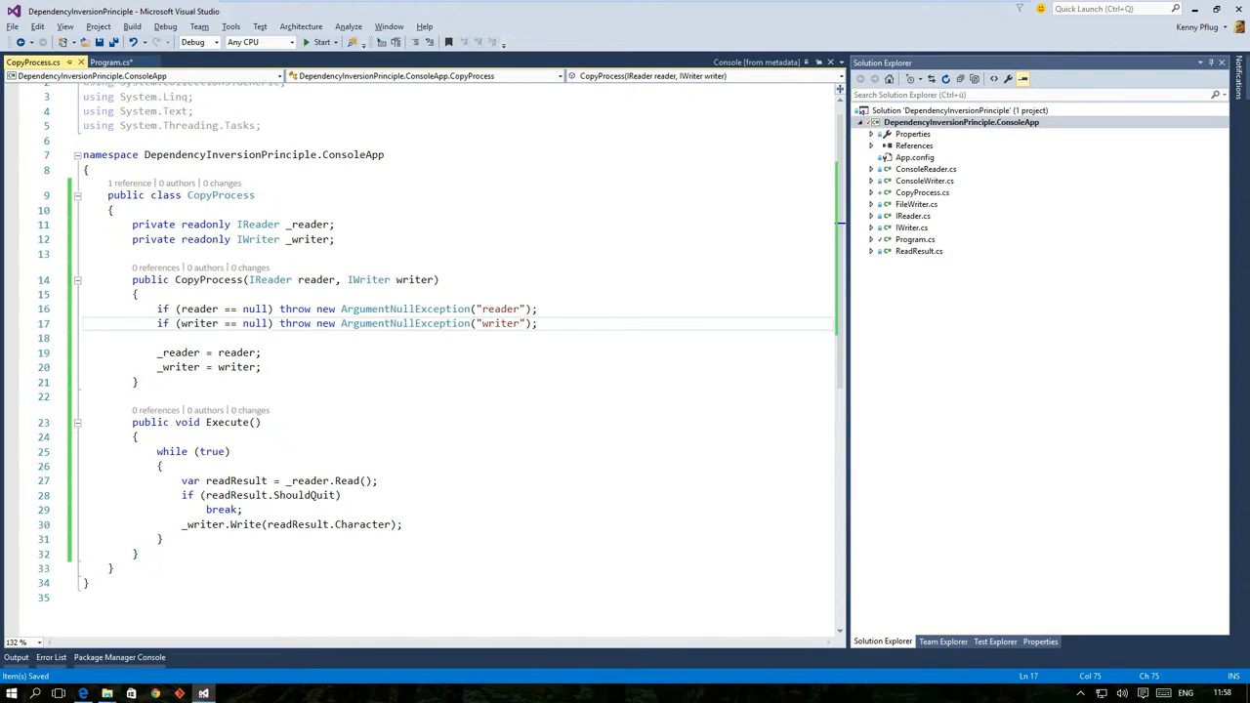
In Program.cs, create var copyProcess = new CopyProcess(reader, writer) and call copyProcess.Execute().
click(110, 62)
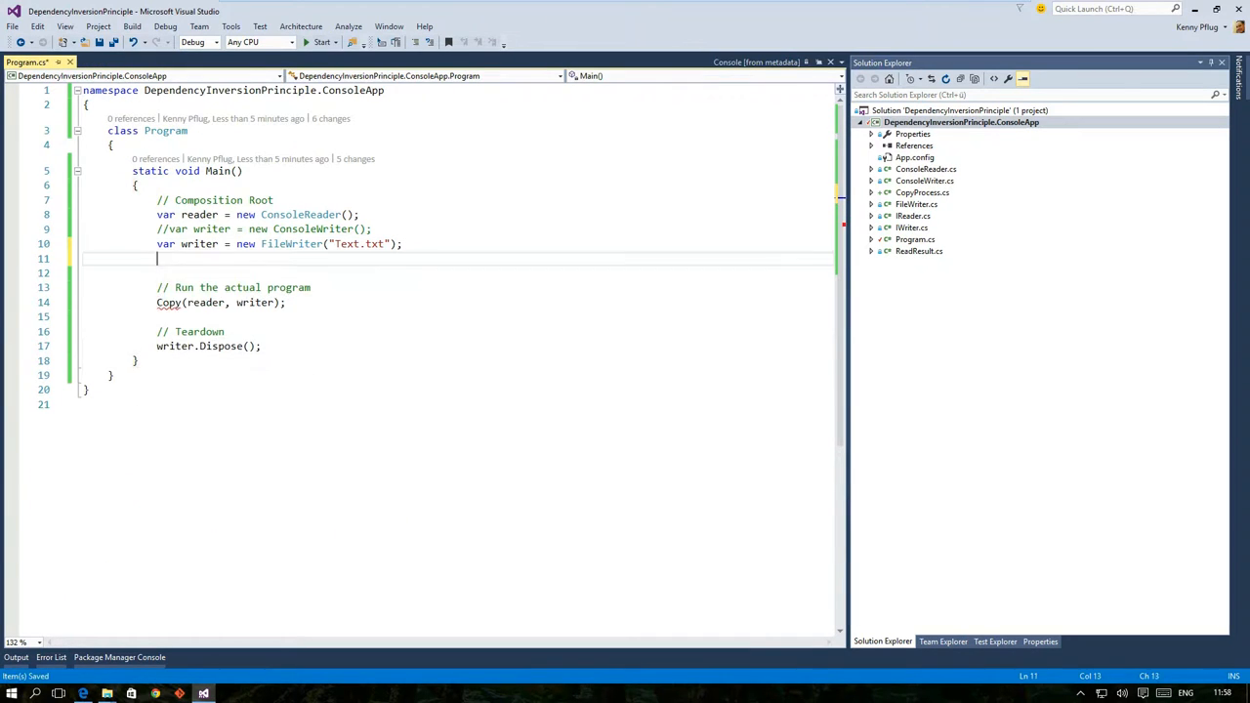
text(var copyProcess = new CopyProcess(reader, writer);)
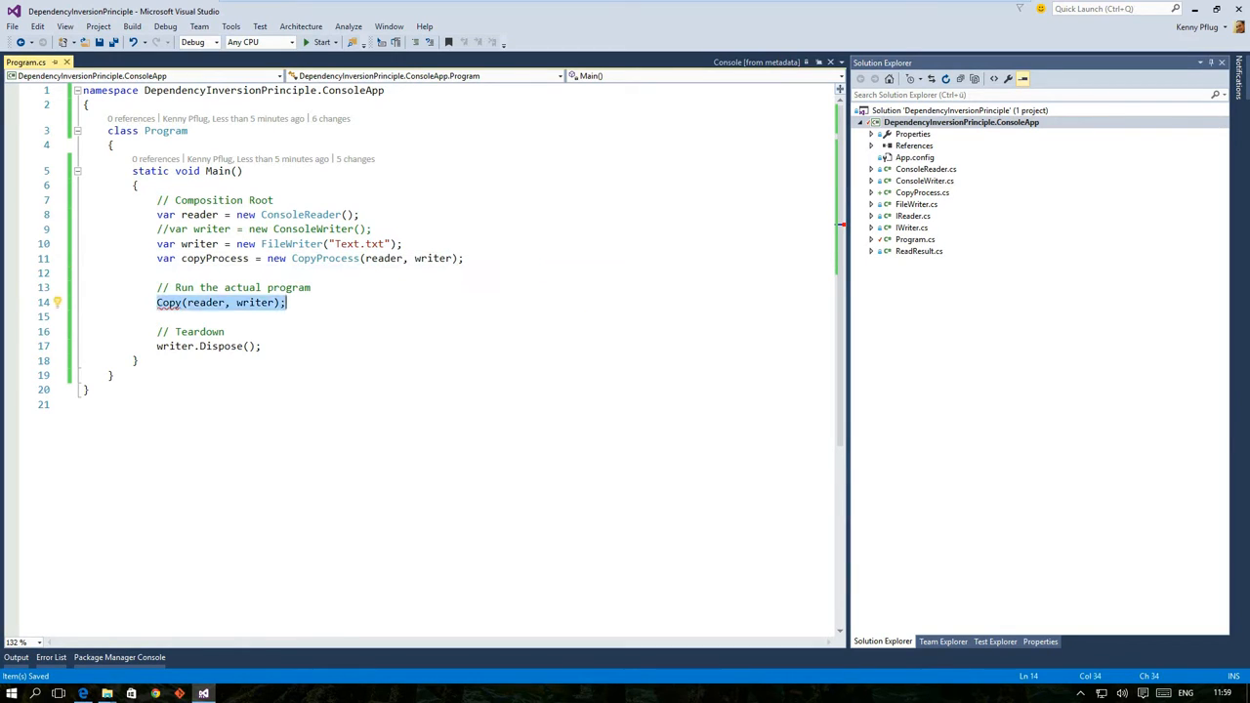
text(copyProcess.Execute();)
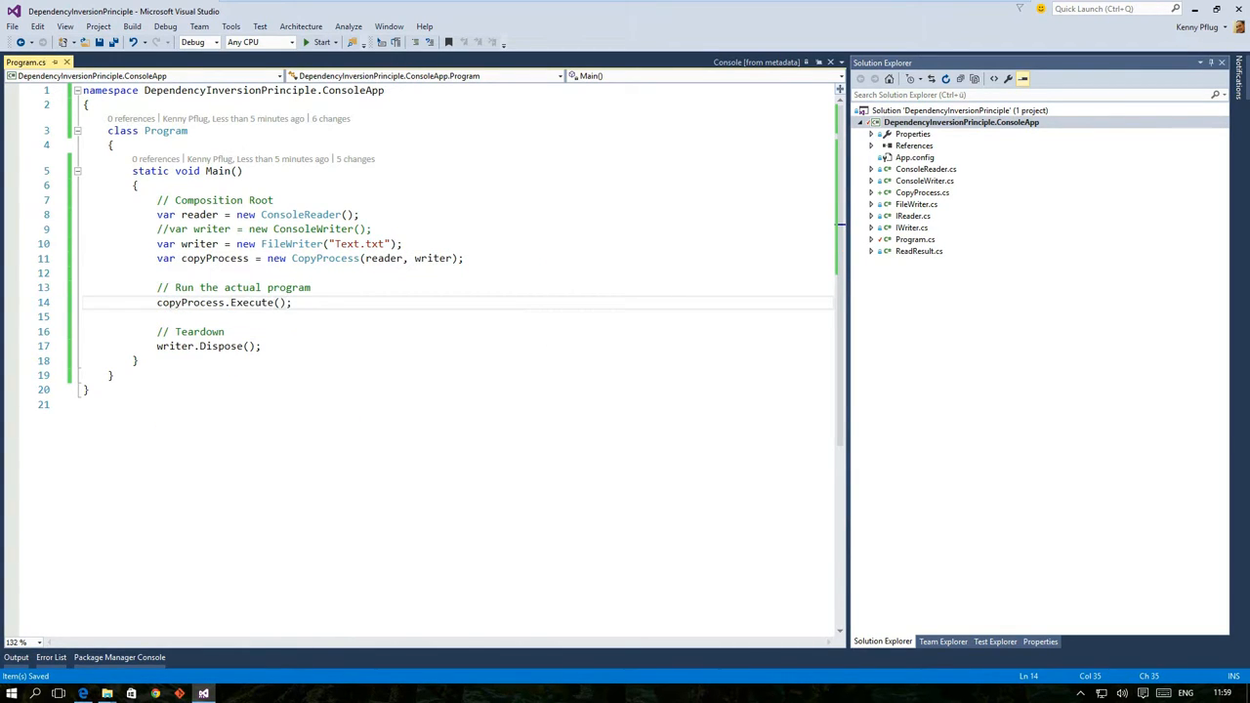